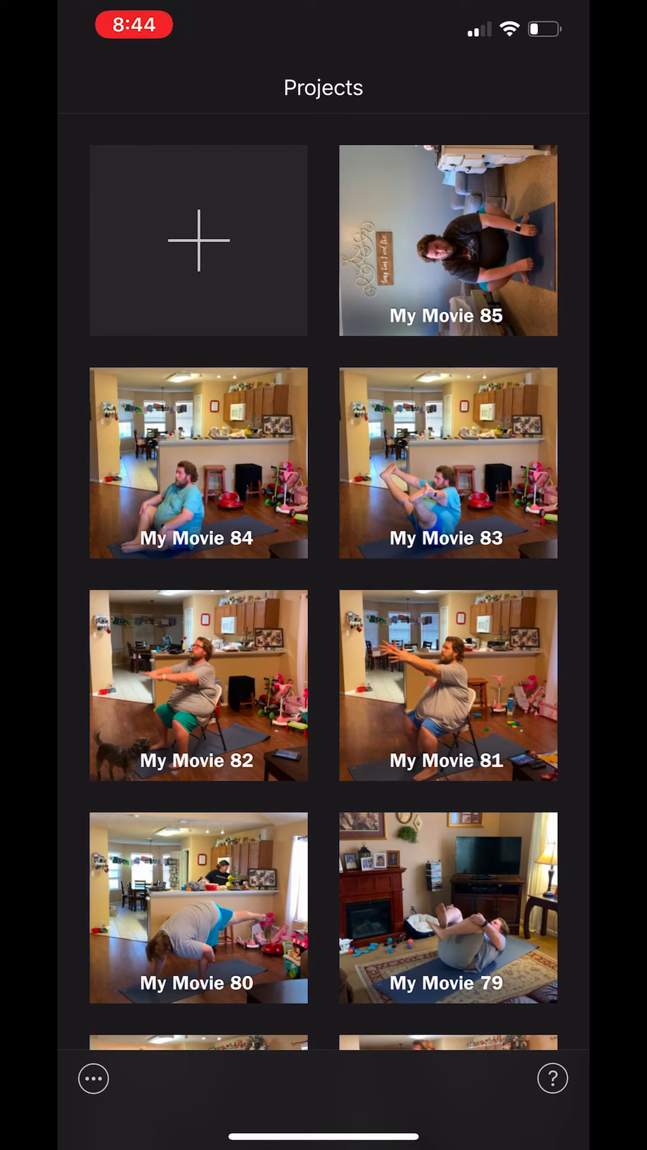
Start a new project as a regular Movie rather than a trailer
{"action": "left_click", "coordinate": [198, 239]}
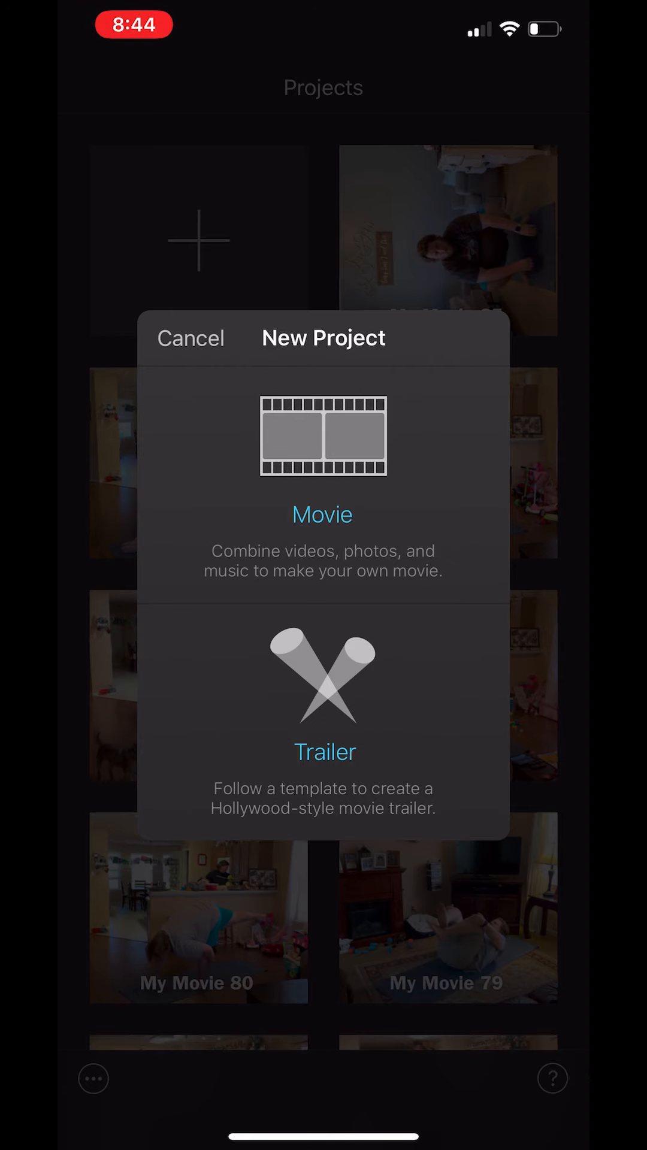
{"action": "left_click", "coordinate": [323, 514]}
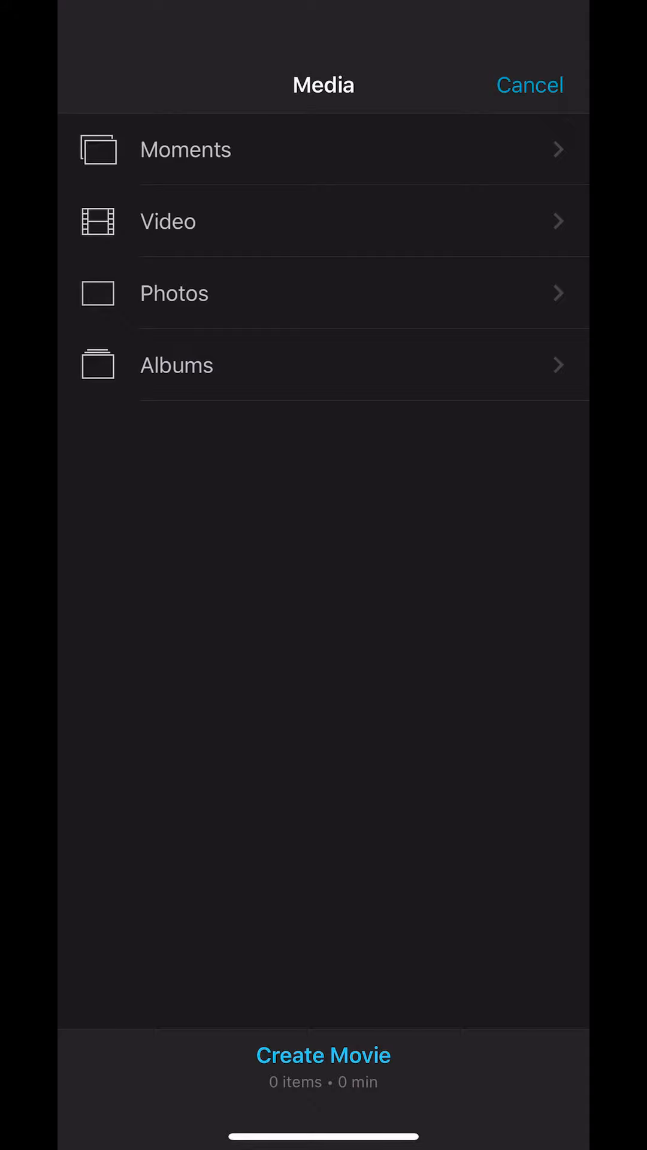
Create the movie from the 1:55 video in the Workouts album
{"action": "left_click", "coordinate": [176, 364]}
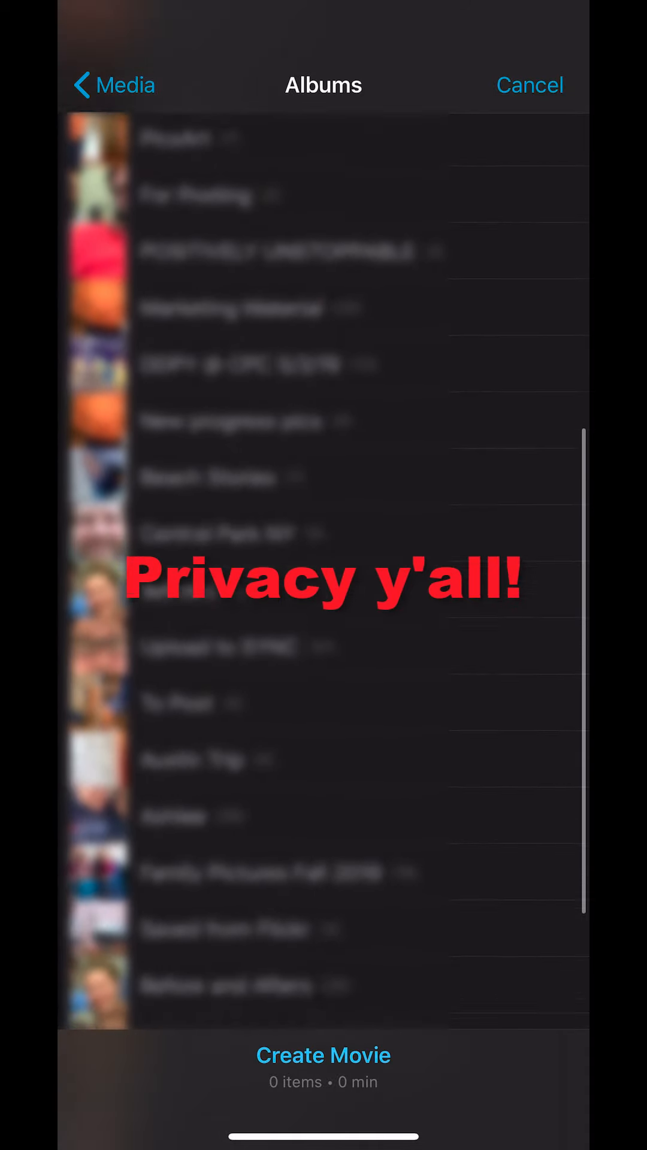
{"action": "scroll", "scroll_direction": "down", "scroll_amount": 3}
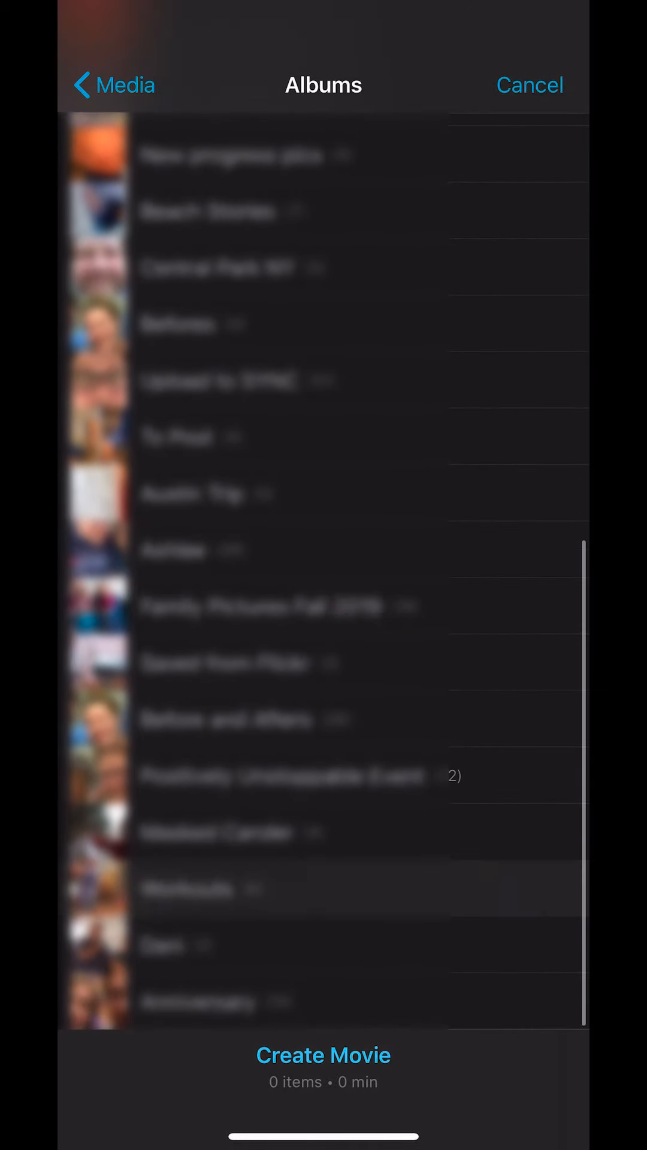
{"action": "left_click", "coordinate": [188, 888]}
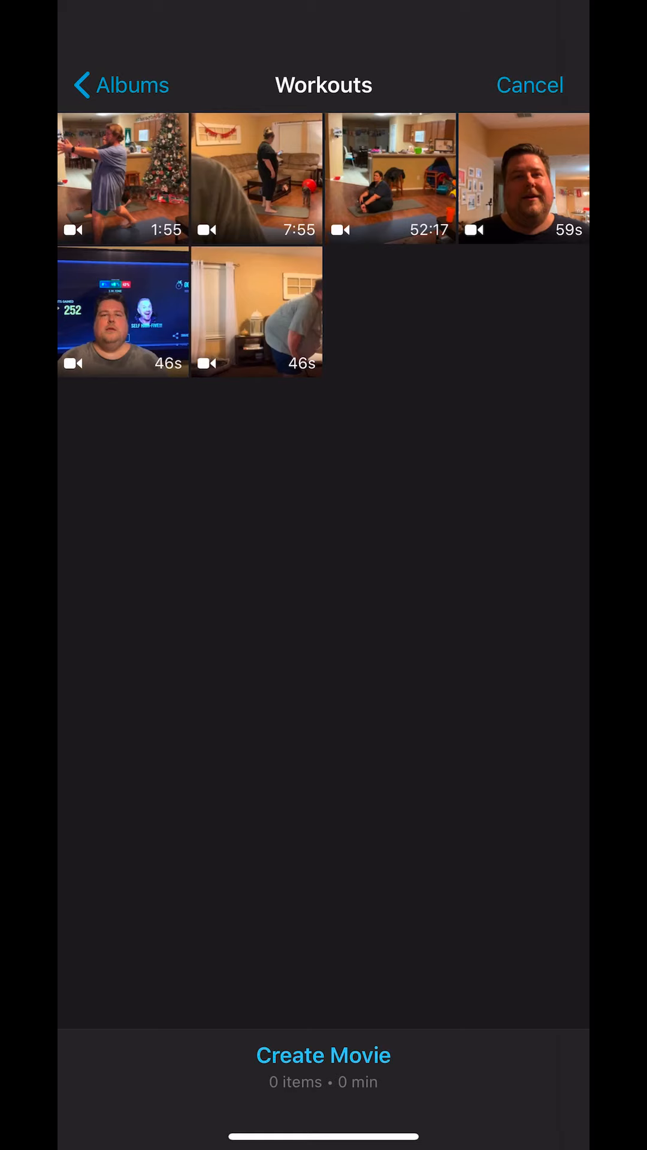
{"action": "left_click", "coordinate": [124, 178]}
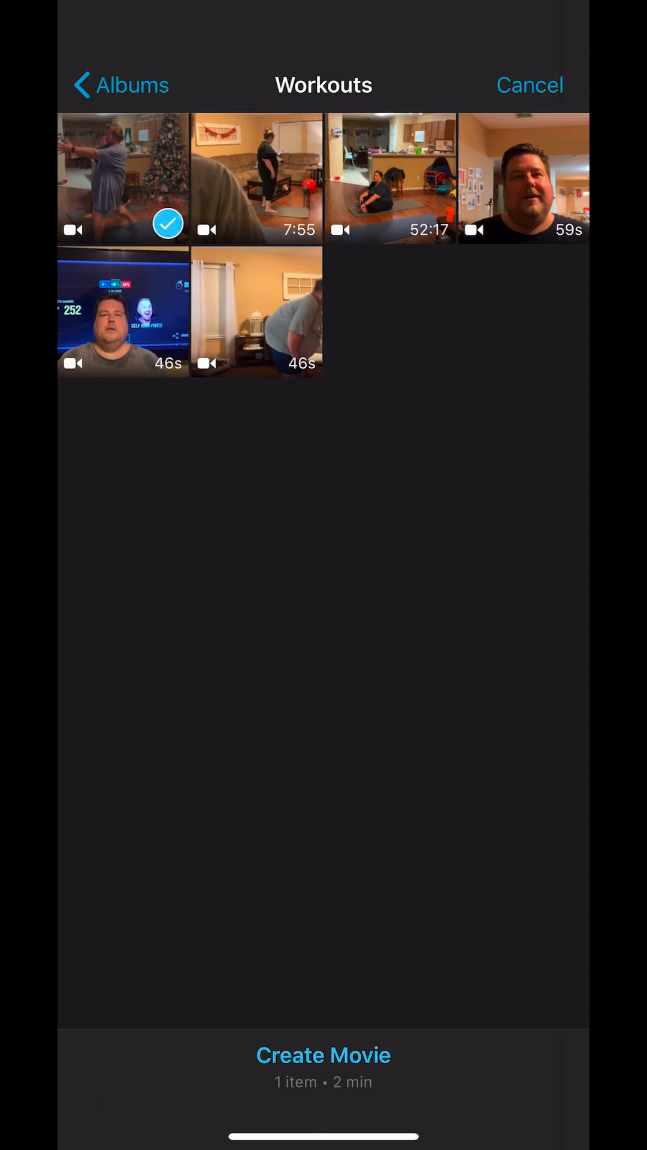
{"action": "left_click", "coordinate": [322, 1054]}
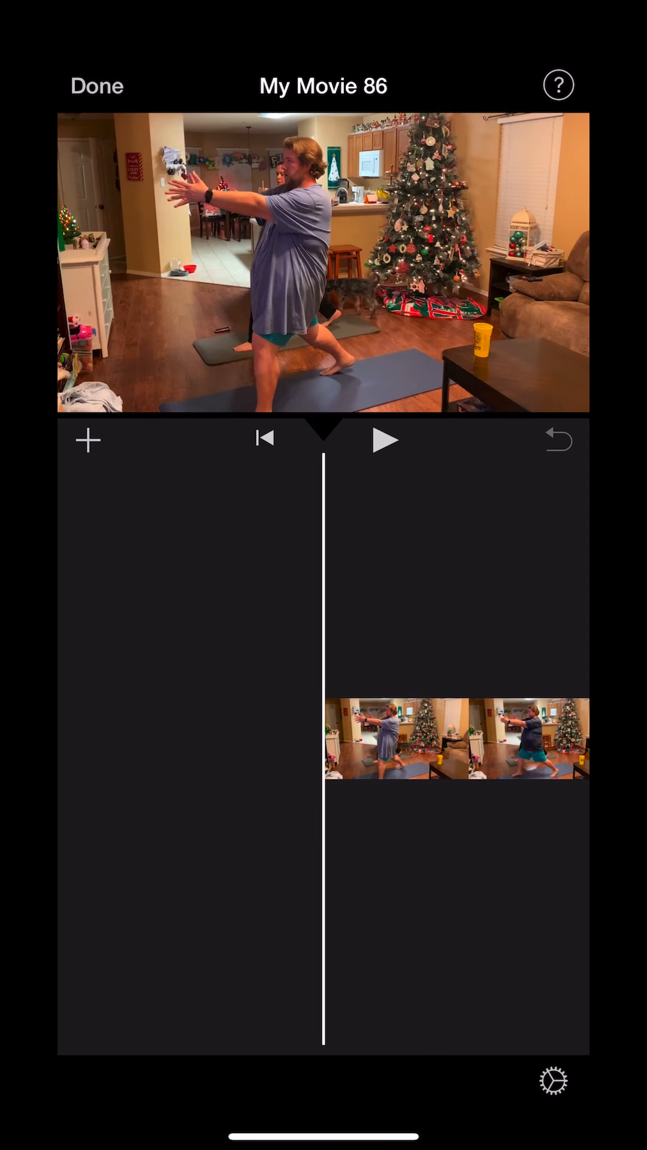
Play the workout clip and pause it at the kneeling leg-lift moment to cut
{"action": "left_click", "coordinate": [384, 439]}
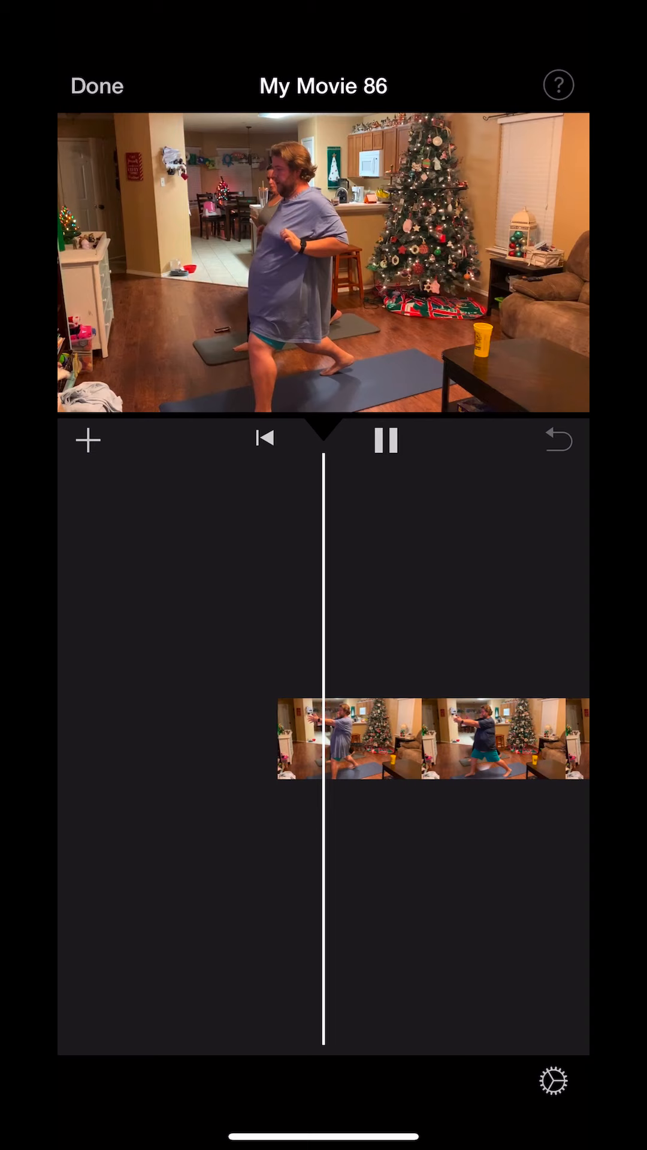
{"action": "left_click", "coordinate": [386, 439]}
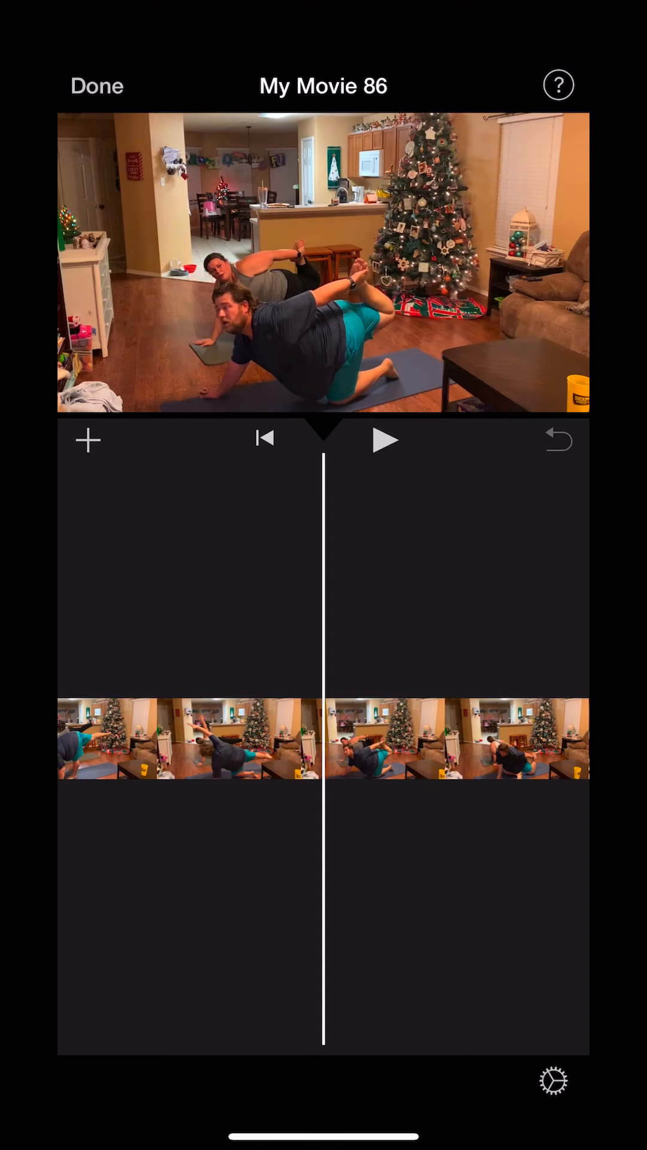
{"action": "left_click", "coordinate": [187, 739]}
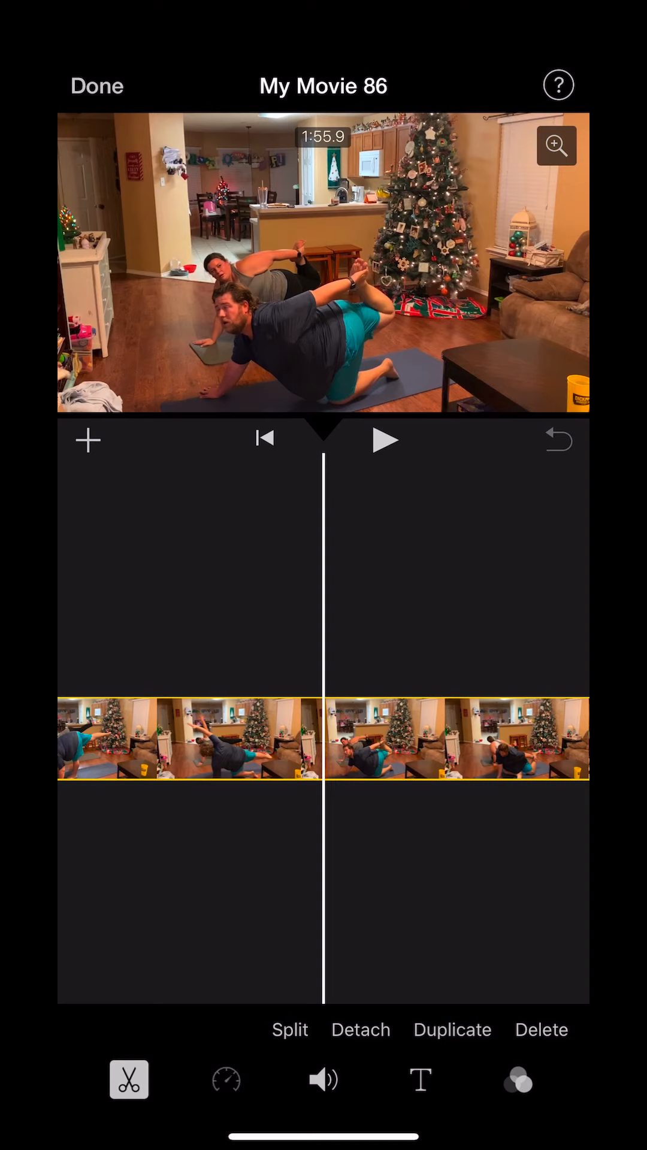
{"action": "left_click", "coordinate": [226, 1080]}
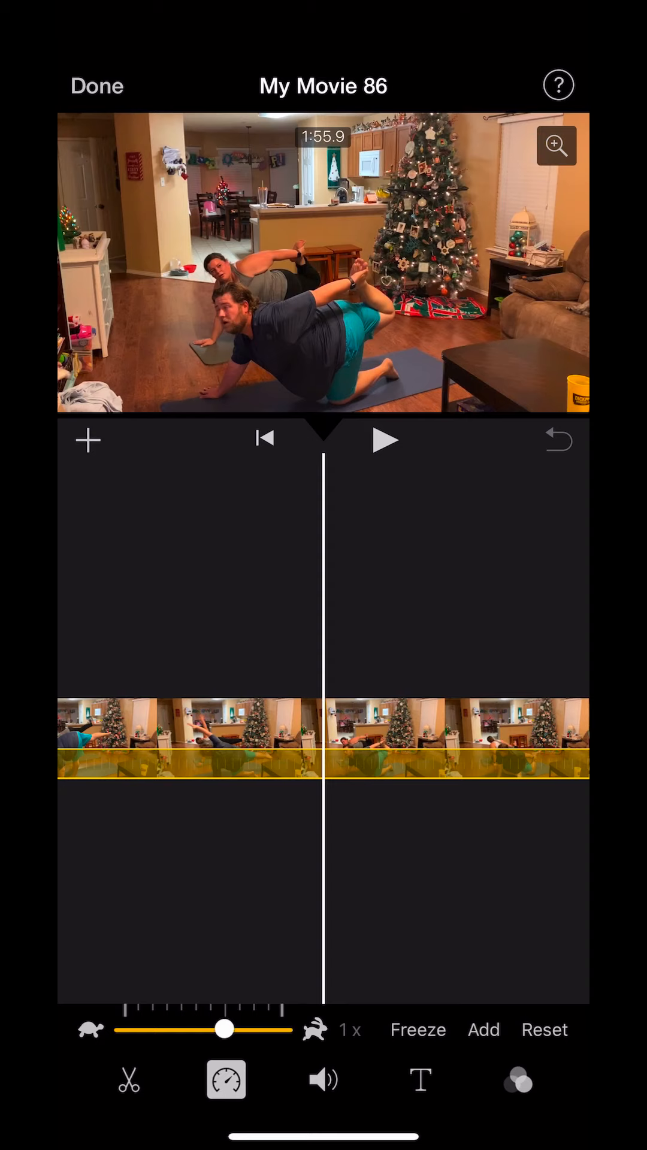
{"action": "left_click", "coordinate": [323, 1079]}
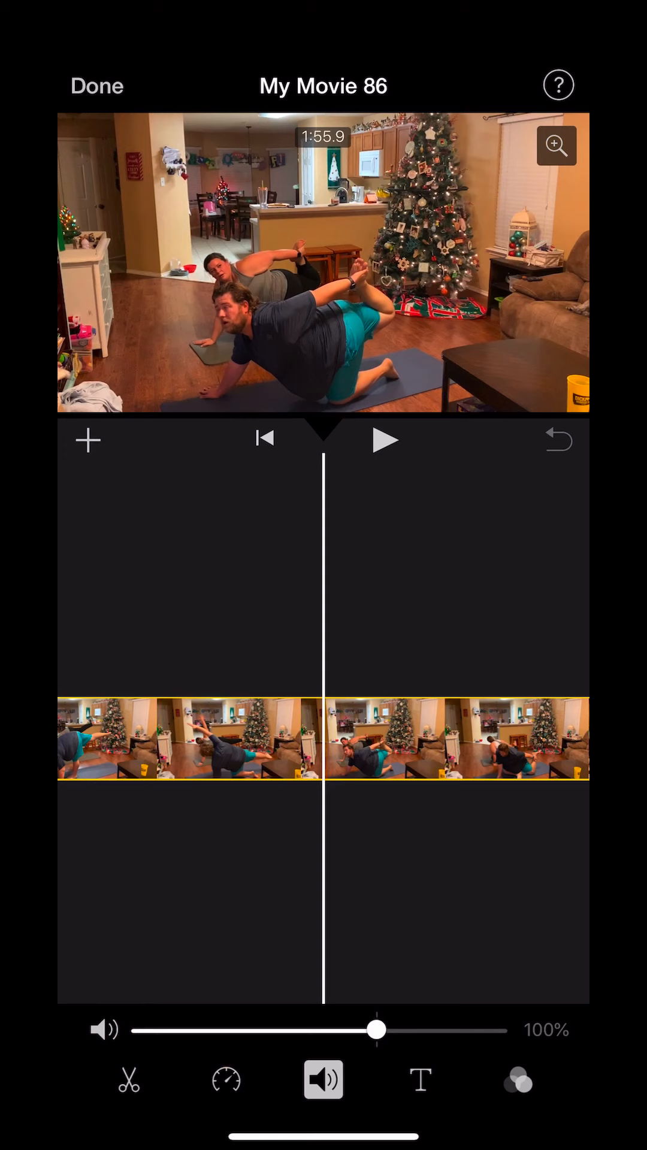
{"action": "left_click", "coordinate": [421, 1080]}
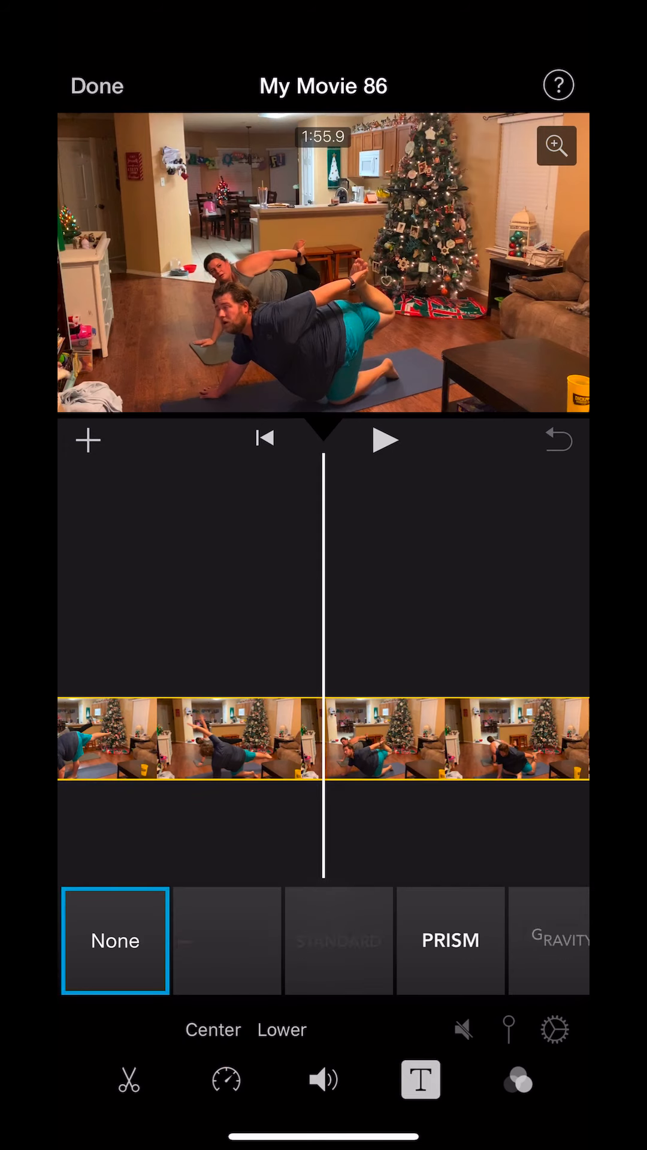
{"action": "left_click", "coordinate": [518, 1079]}
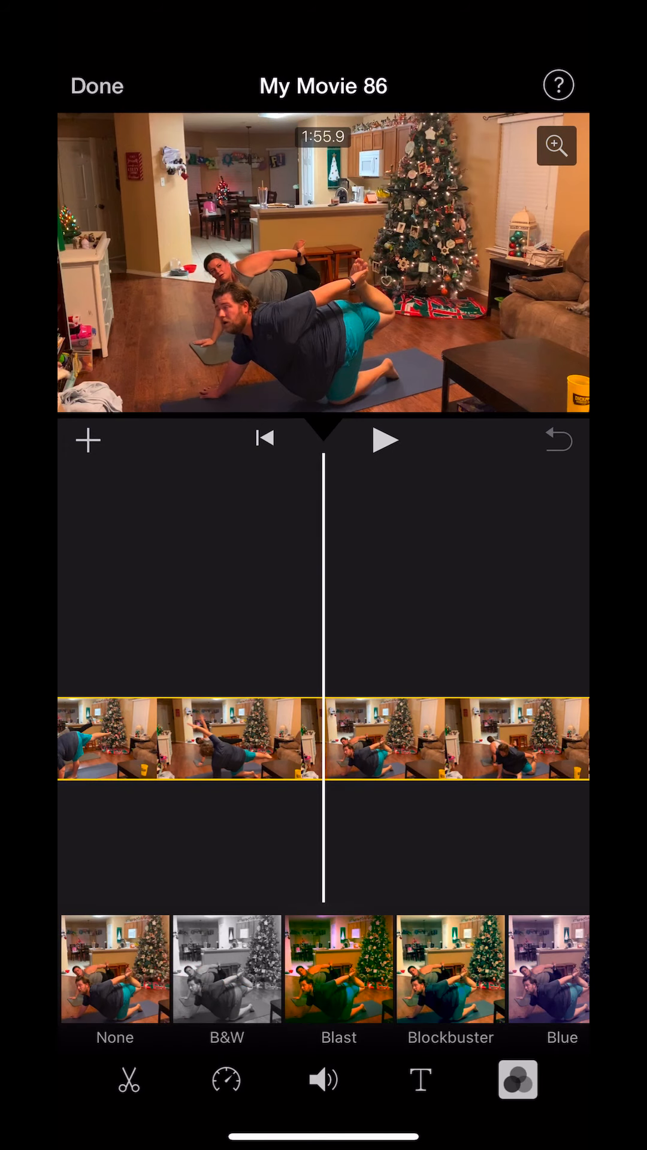
{"action": "left_click", "coordinate": [129, 1079]}
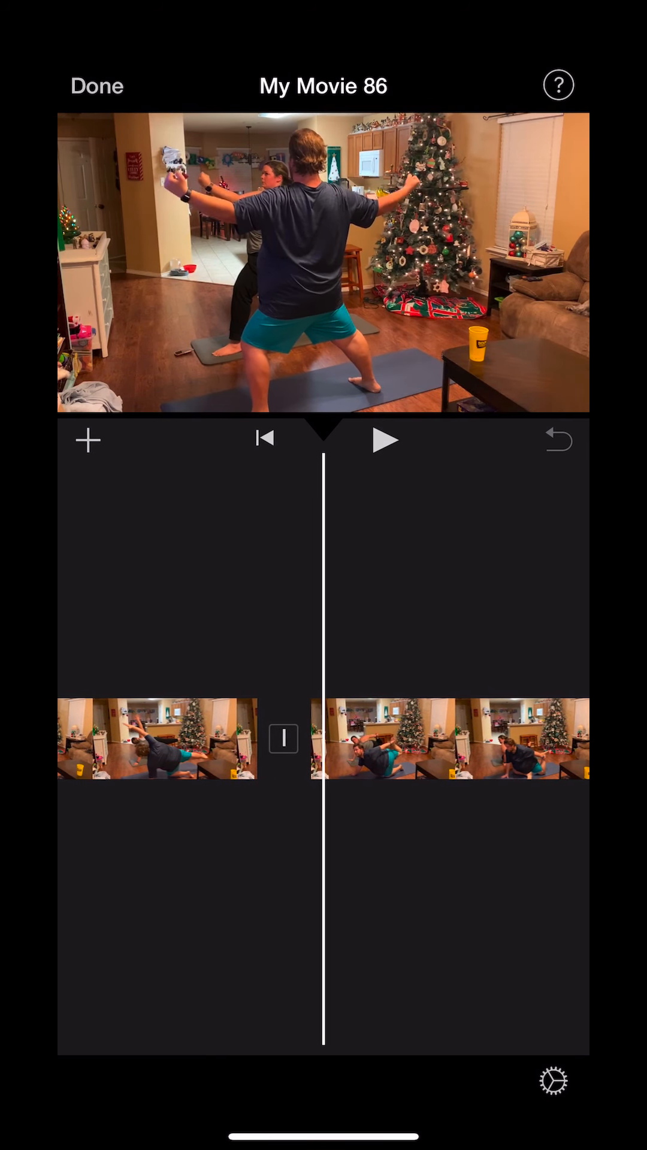
Select the second split piece and trim it slightly shorter
{"action": "left_click", "coordinate": [385, 440]}
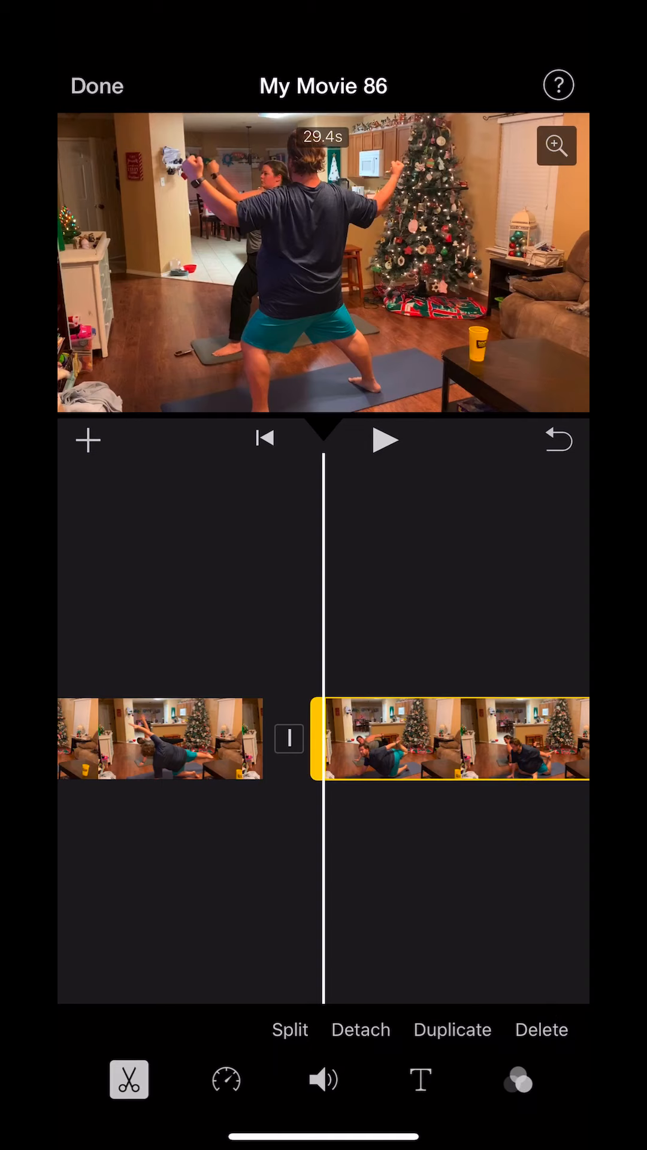
{"action": "left_click", "coordinate": [290, 1029]}
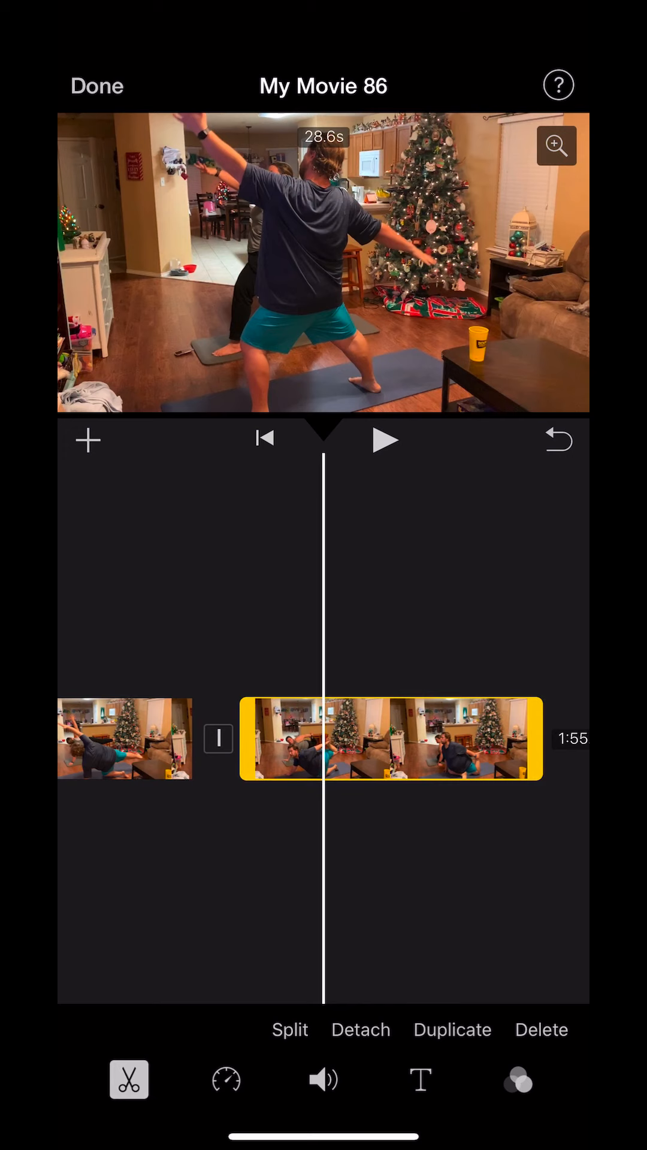
{"action": "left_click", "coordinate": [290, 1029]}
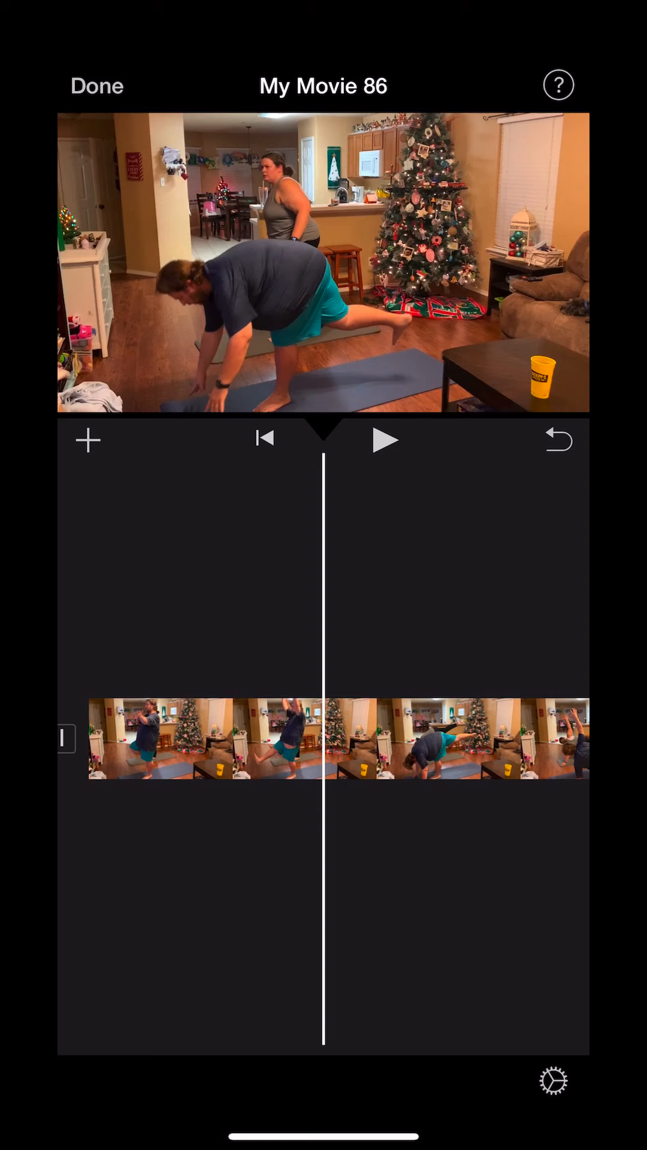
Split the clip at the exercise change and bring up the first cut's transition choices
{"action": "left_click", "coordinate": [322, 737]}
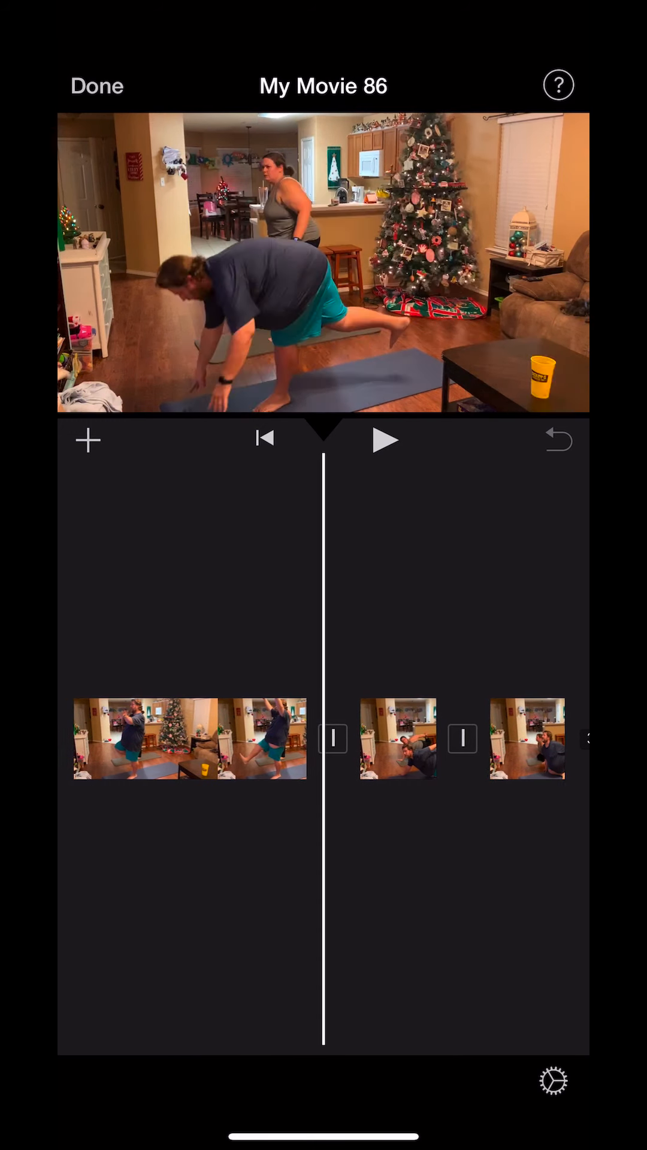
{"action": "left_click", "coordinate": [334, 739]}
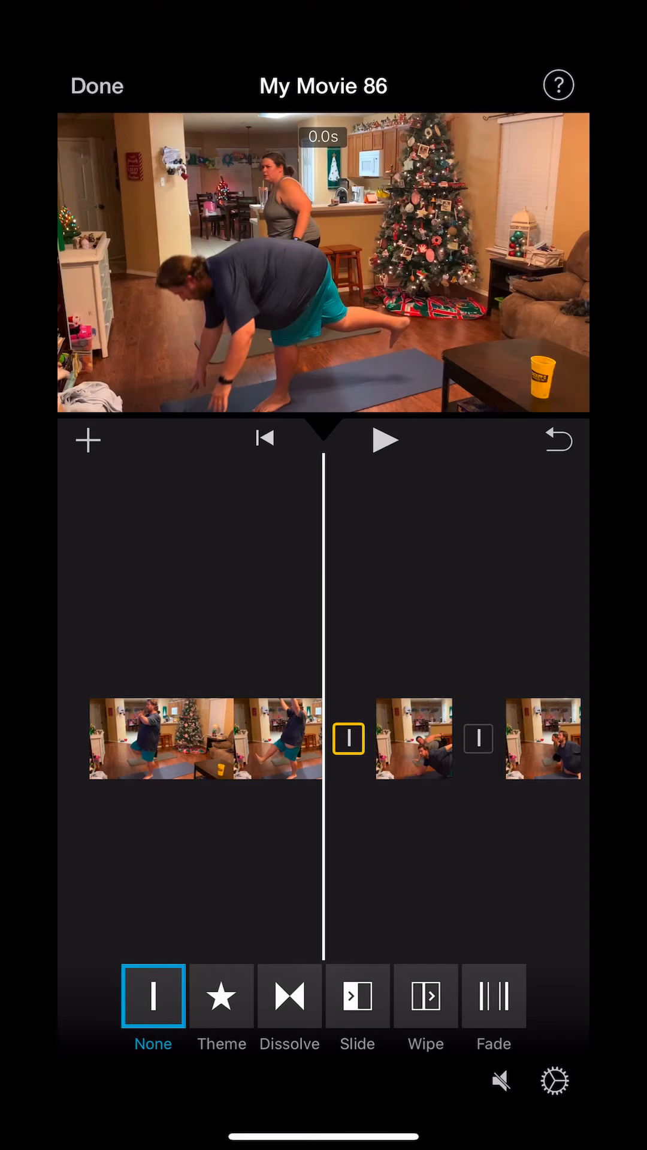
Apply Dissolve transitions to the first and second cuts between workout pieces
{"action": "left_click", "coordinate": [288, 996]}
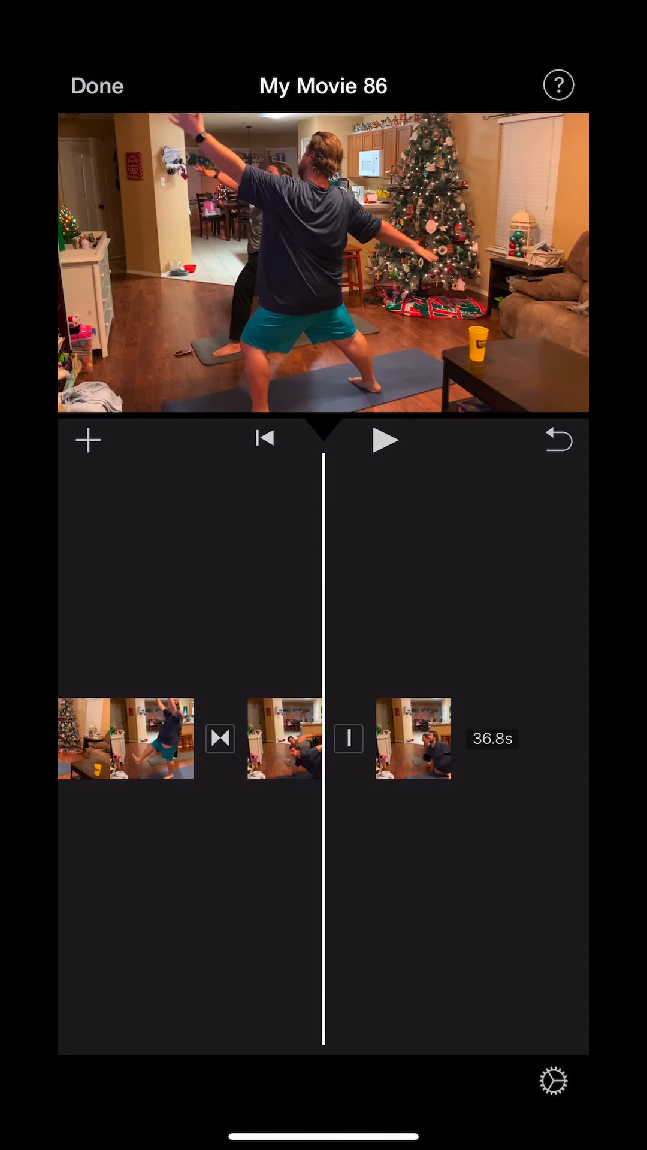
{"action": "left_click", "coordinate": [348, 740]}
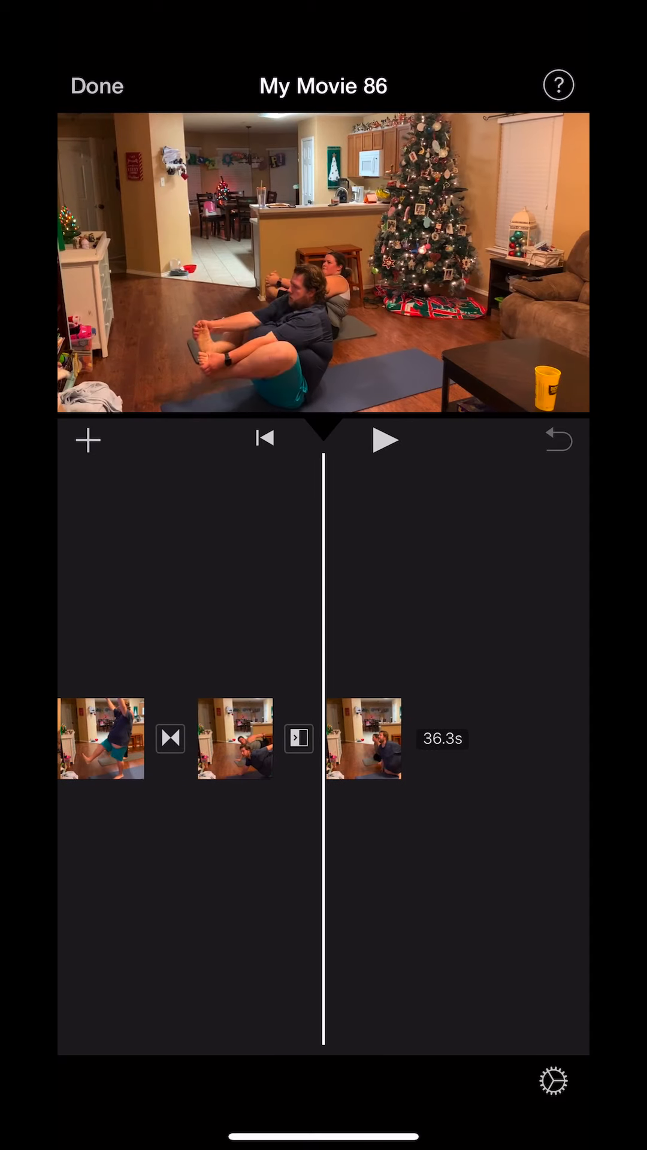
{"action": "left_click", "coordinate": [298, 739]}
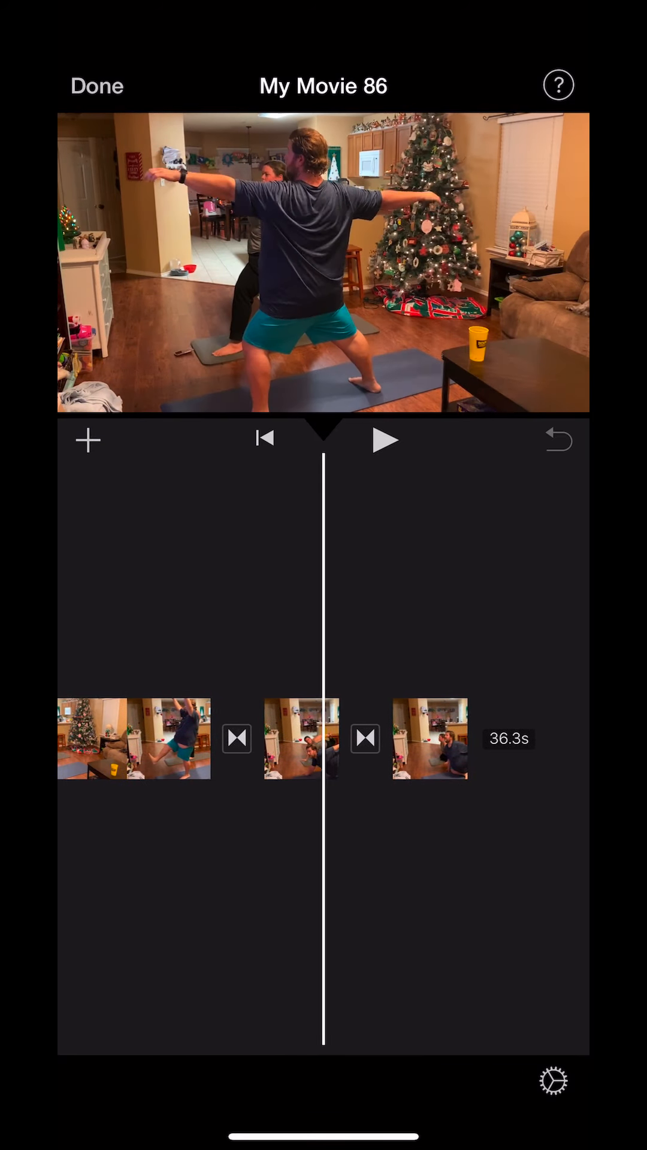
{"action": "left_click", "coordinate": [436, 739]}
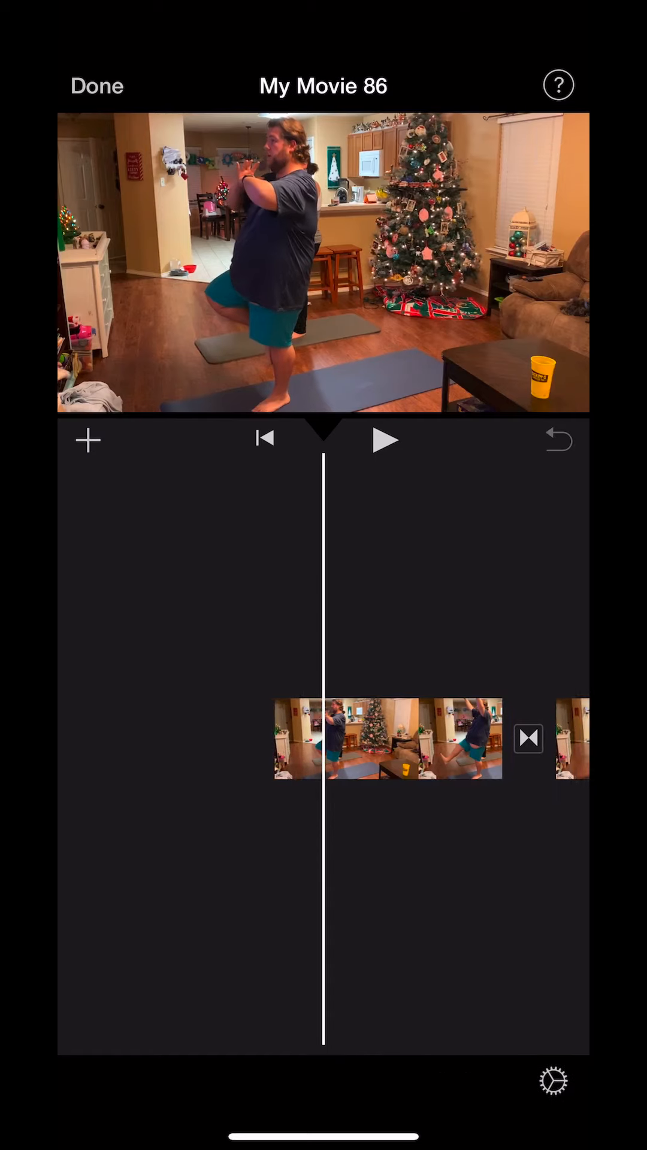
Add a PRISM-style title to the first workout clip
{"action": "left_click", "coordinate": [388, 739]}
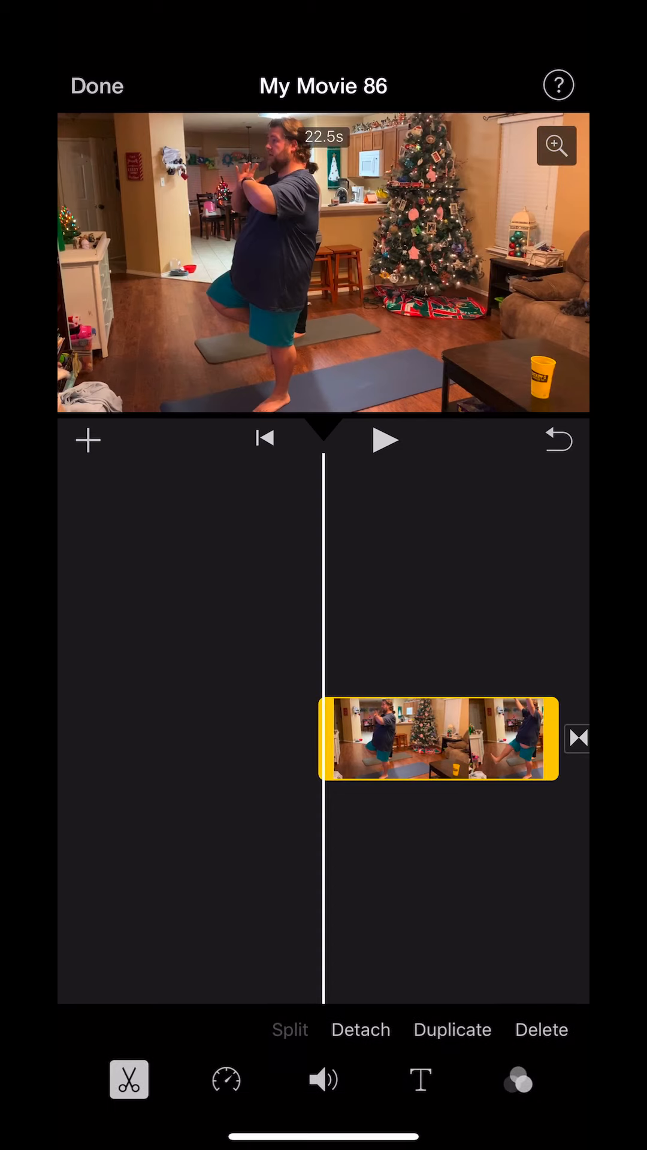
{"action": "left_click", "coordinate": [419, 1080]}
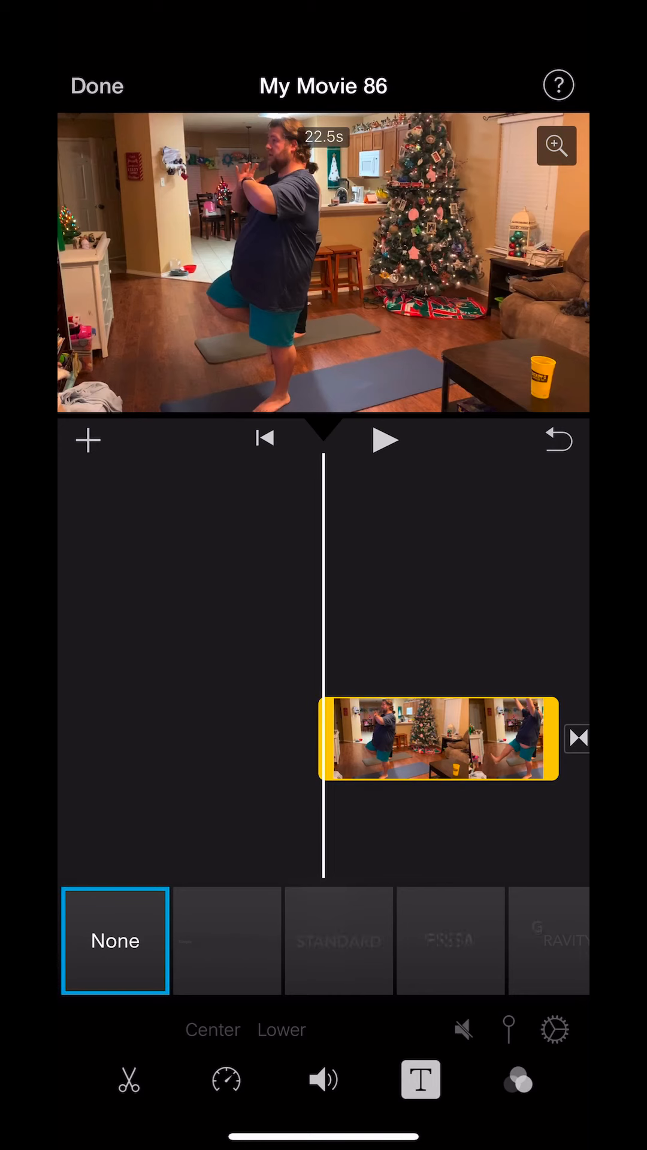
{"action": "left_click", "coordinate": [226, 940]}
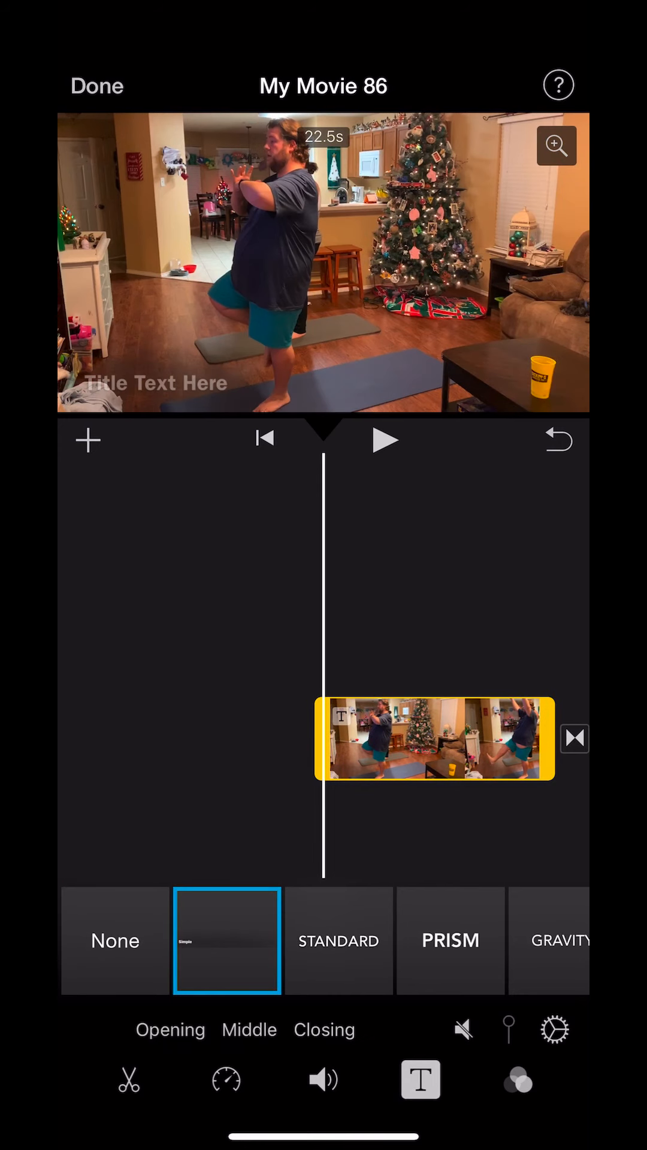
{"action": "left_click", "coordinate": [337, 941]}
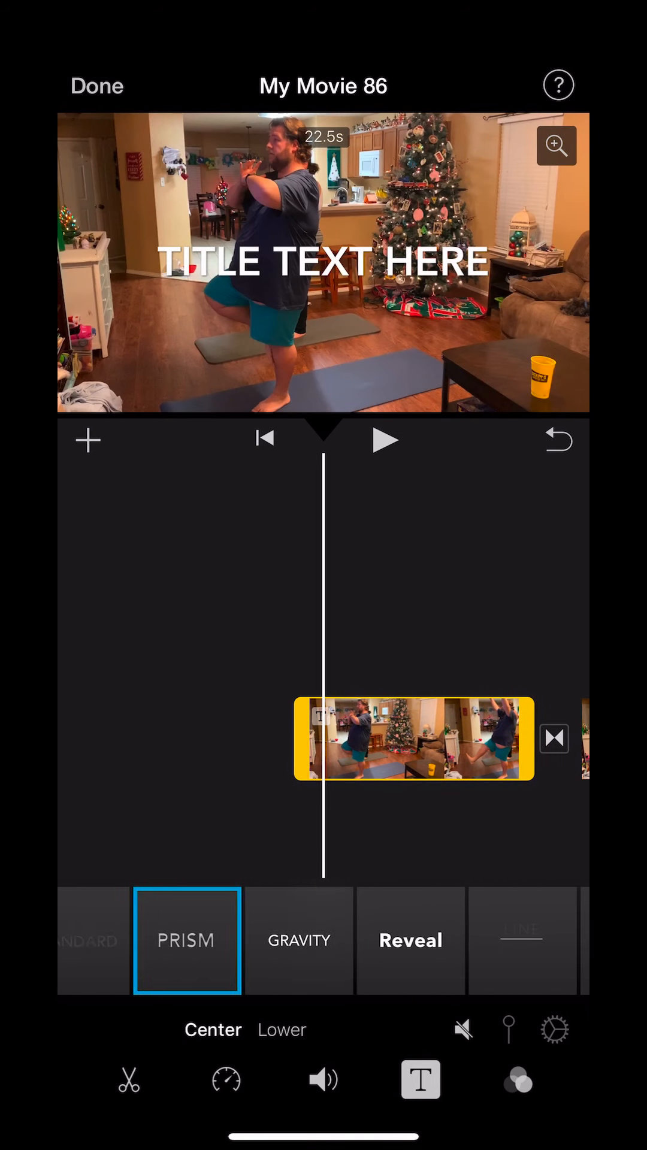
{"action": "scroll", "scroll_direction": "left", "scroll_amount": 3}
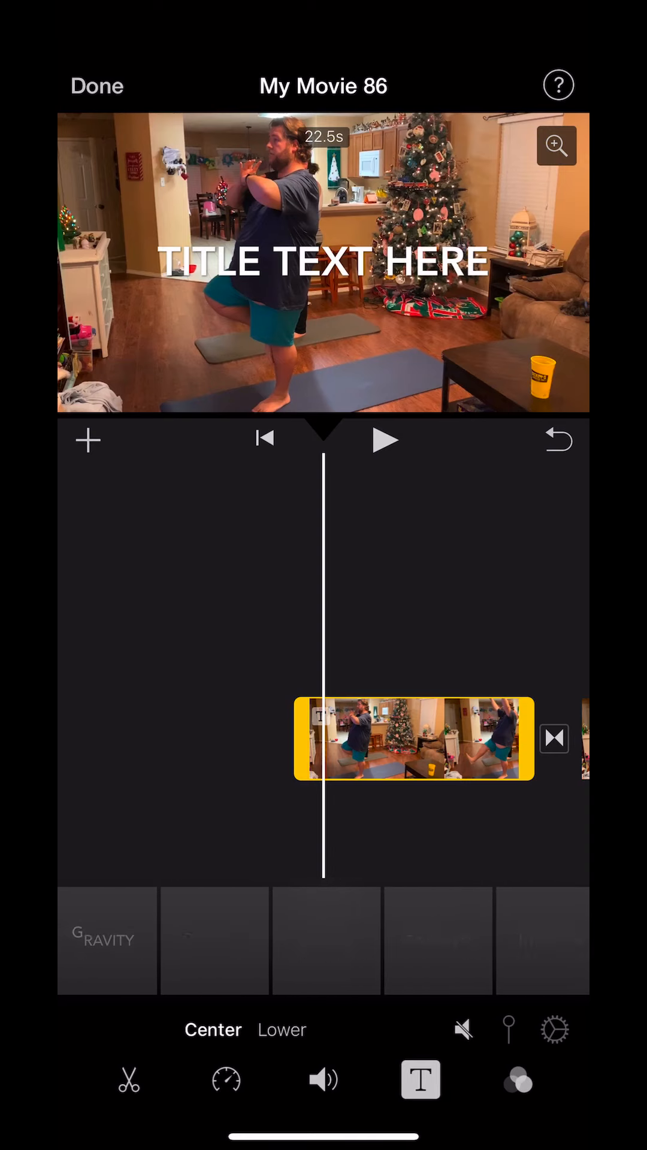
Replace the placeholder text with 'WORKOUT TITLE' in capitals
{"action": "left_click", "coordinate": [215, 941]}
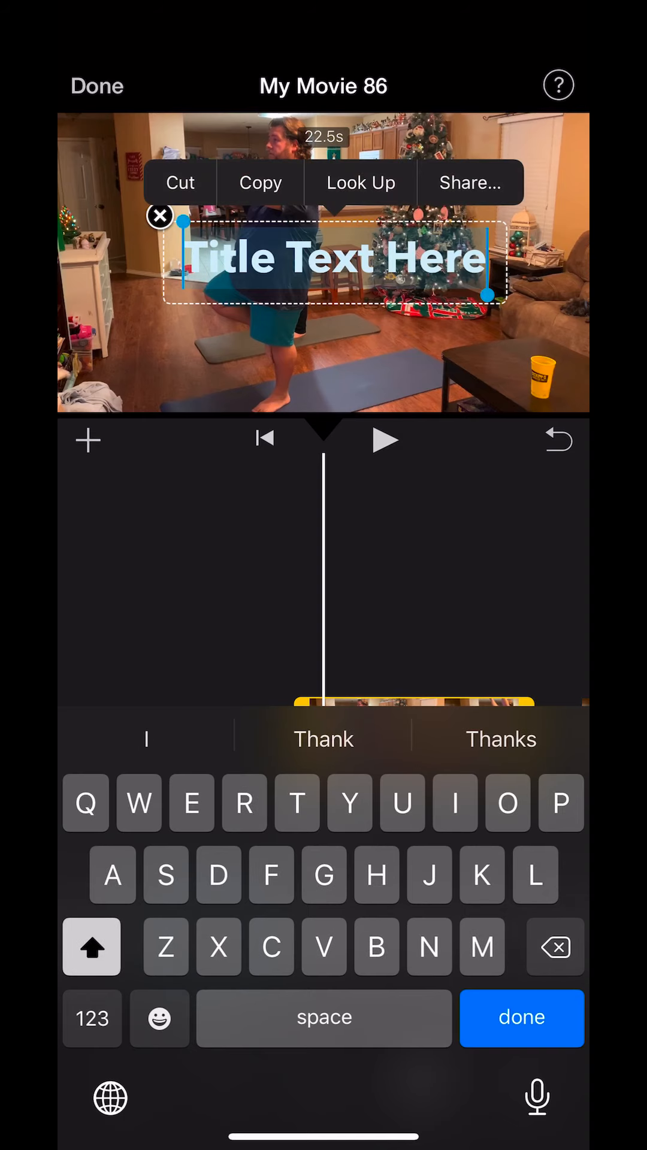
{"action": "left_click", "coordinate": [93, 946]}
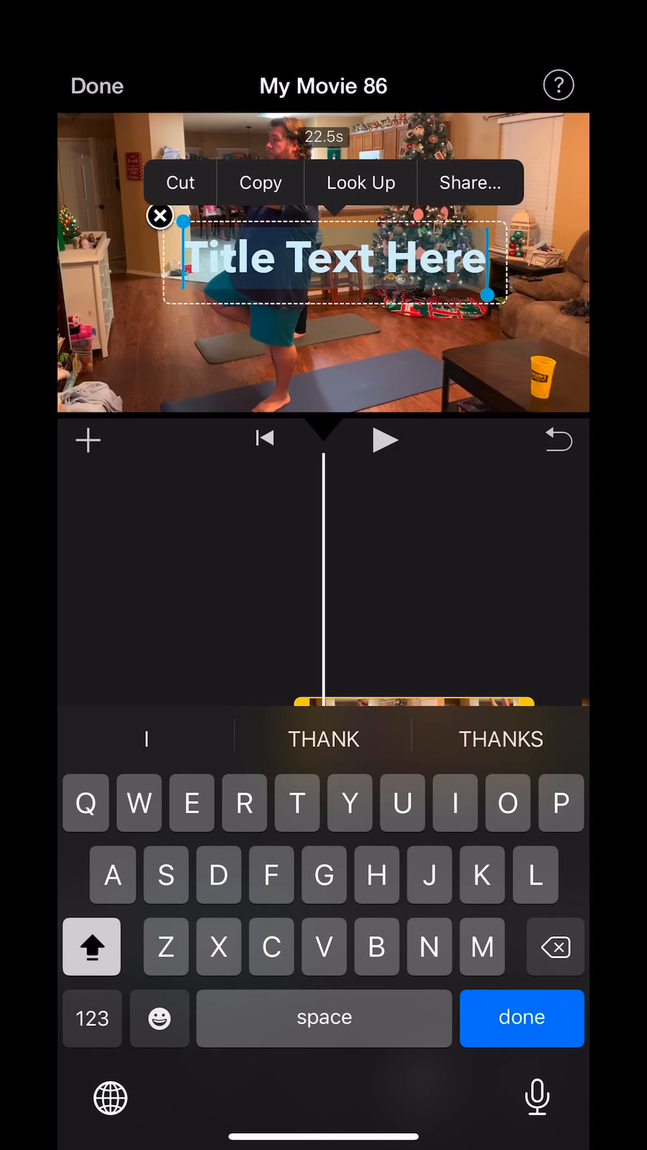
{"action": "type", "text": "WORKOUT"}
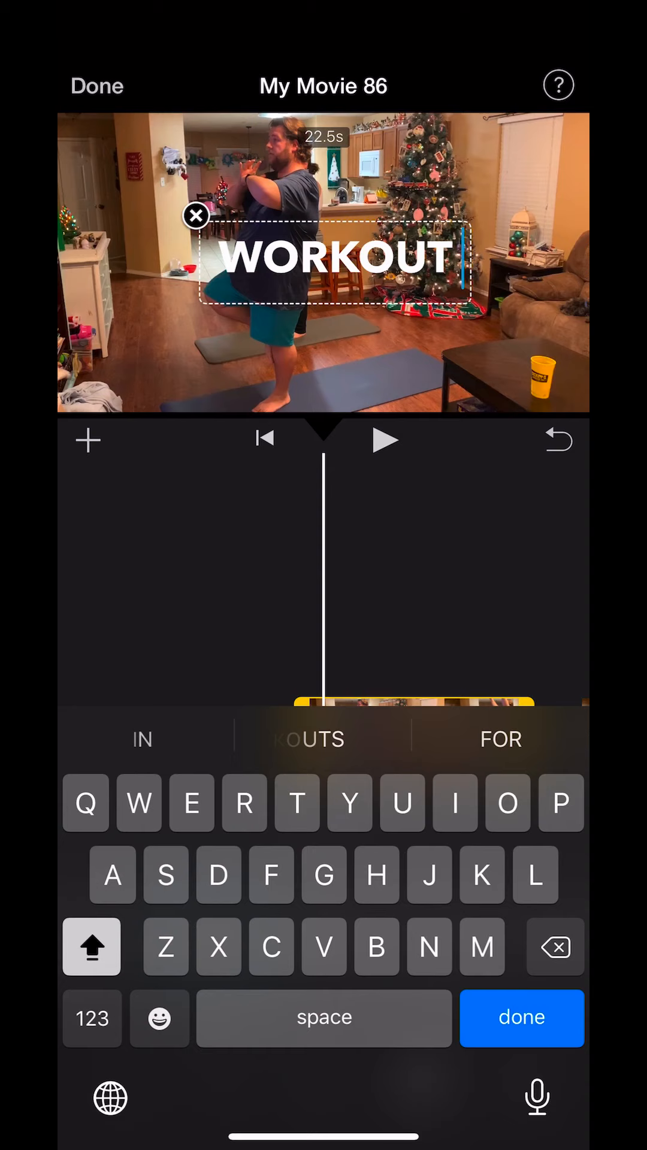
{"action": "type", "text": "T"}
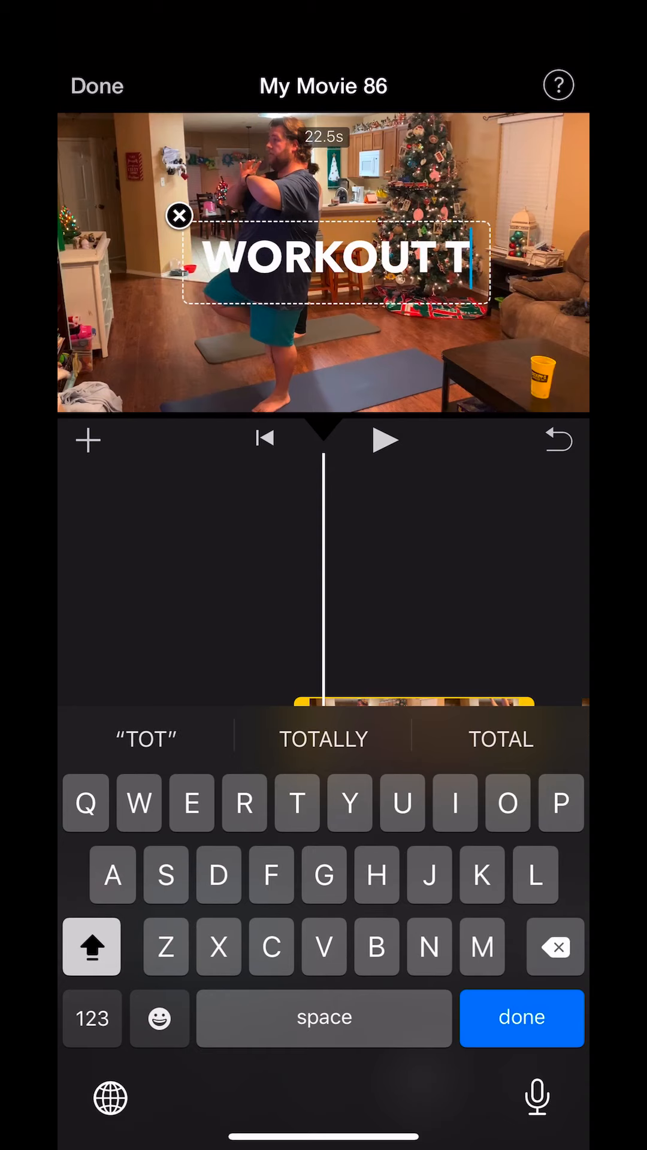
{"action": "type", "text": "ITLE"}
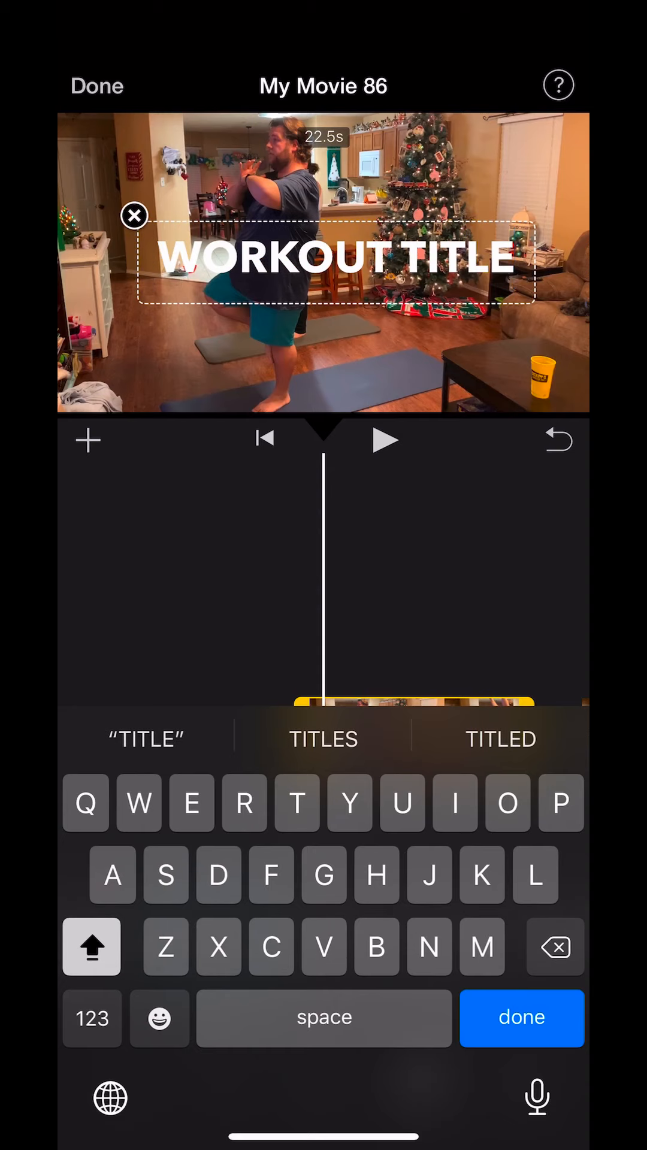
{"action": "left_click", "coordinate": [521, 1018]}
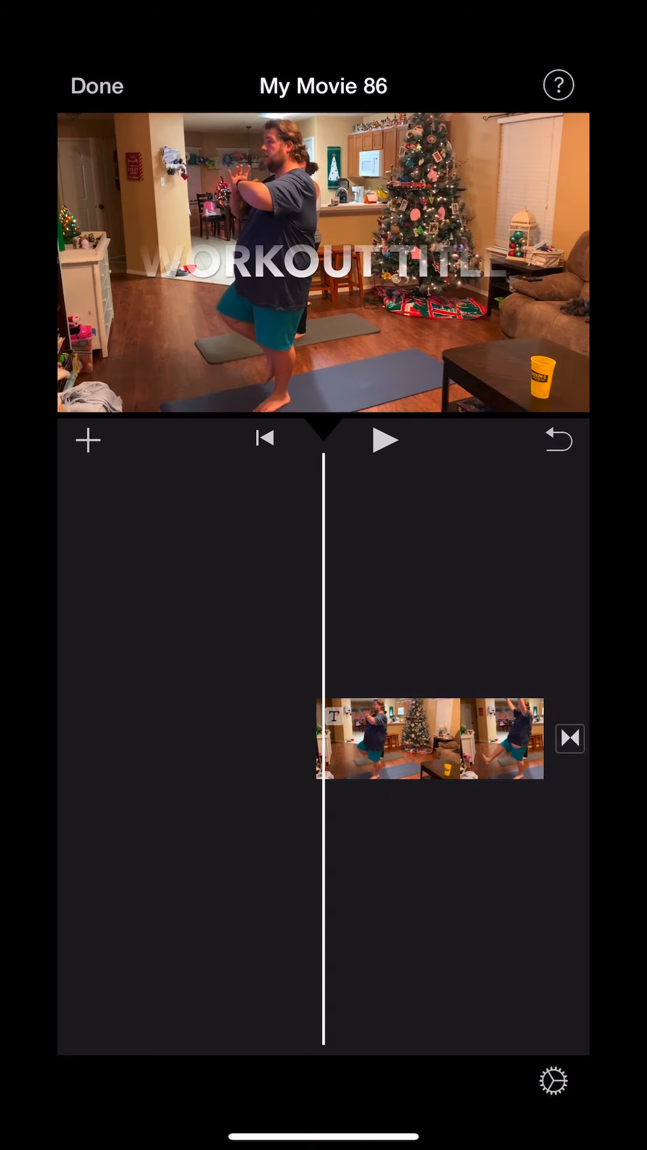
{"action": "left_click", "coordinate": [386, 439]}
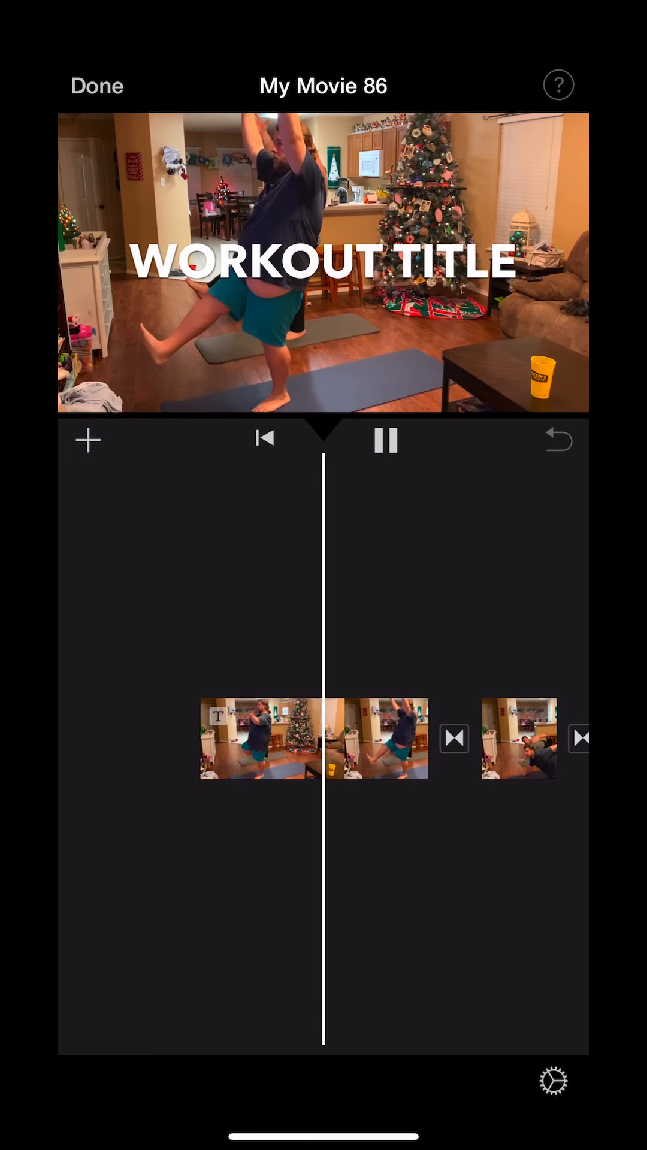
{"action": "left_click", "coordinate": [387, 439]}
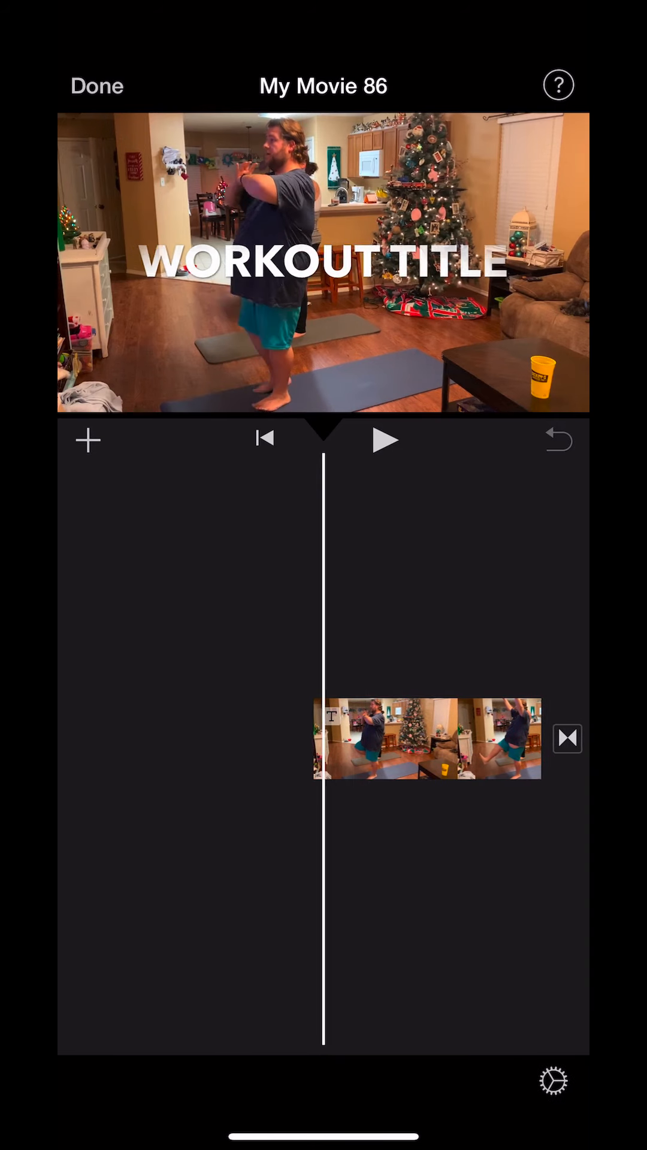
{"action": "left_click", "coordinate": [385, 439]}
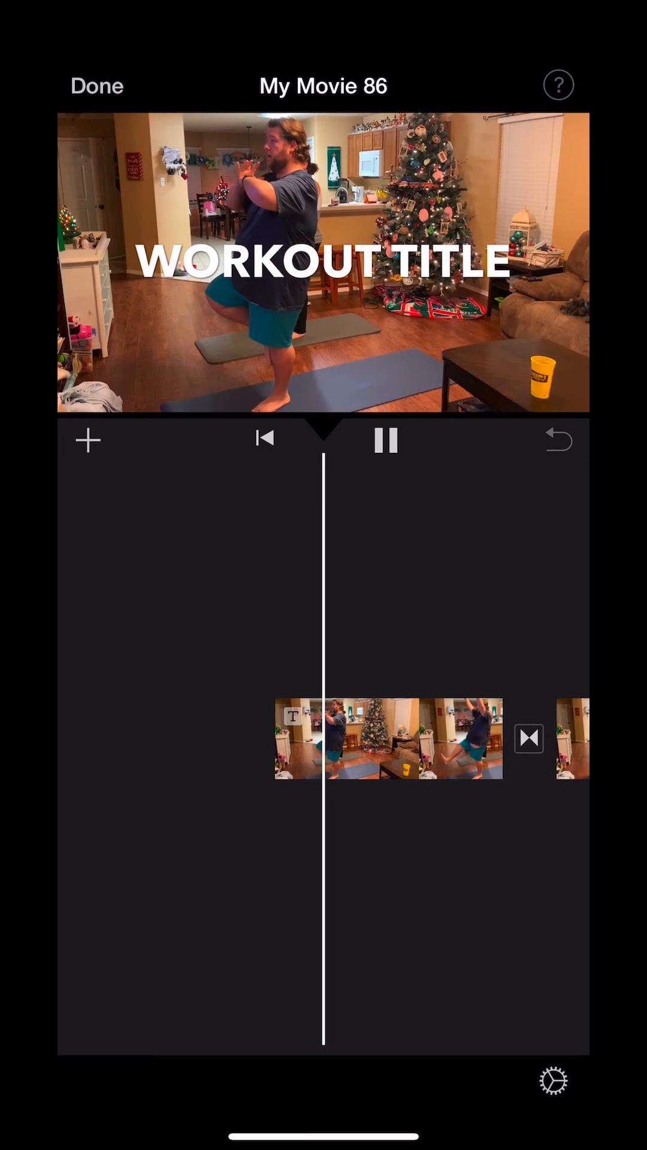
{"action": "left_click", "coordinate": [385, 440]}
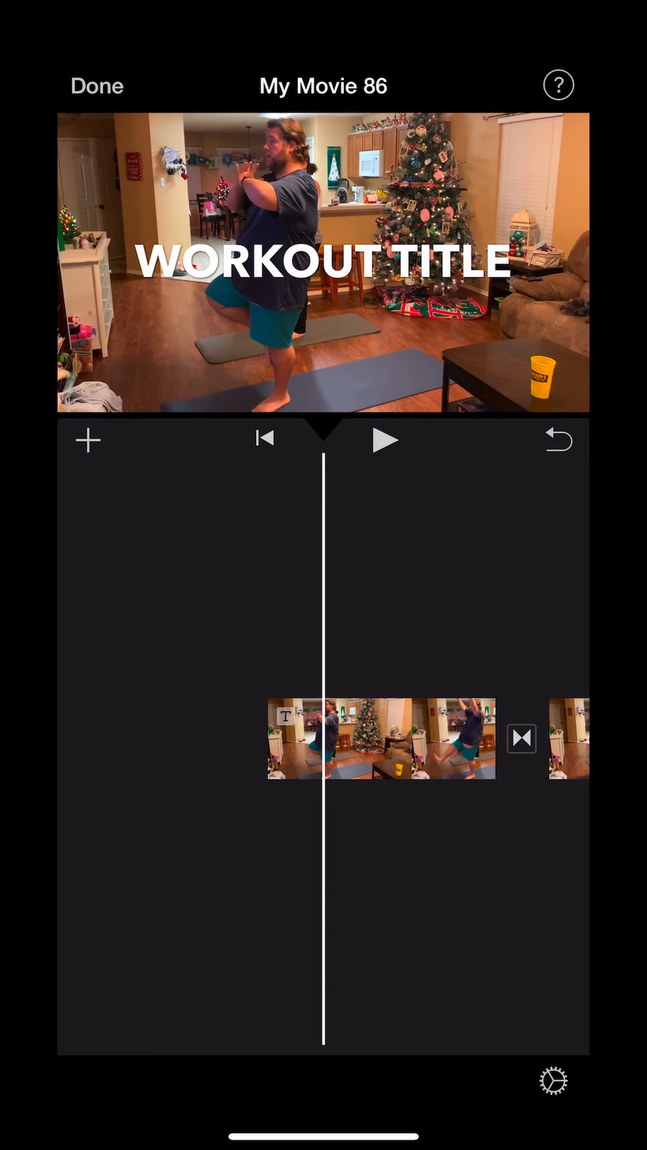
{"action": "left_click", "coordinate": [381, 737]}
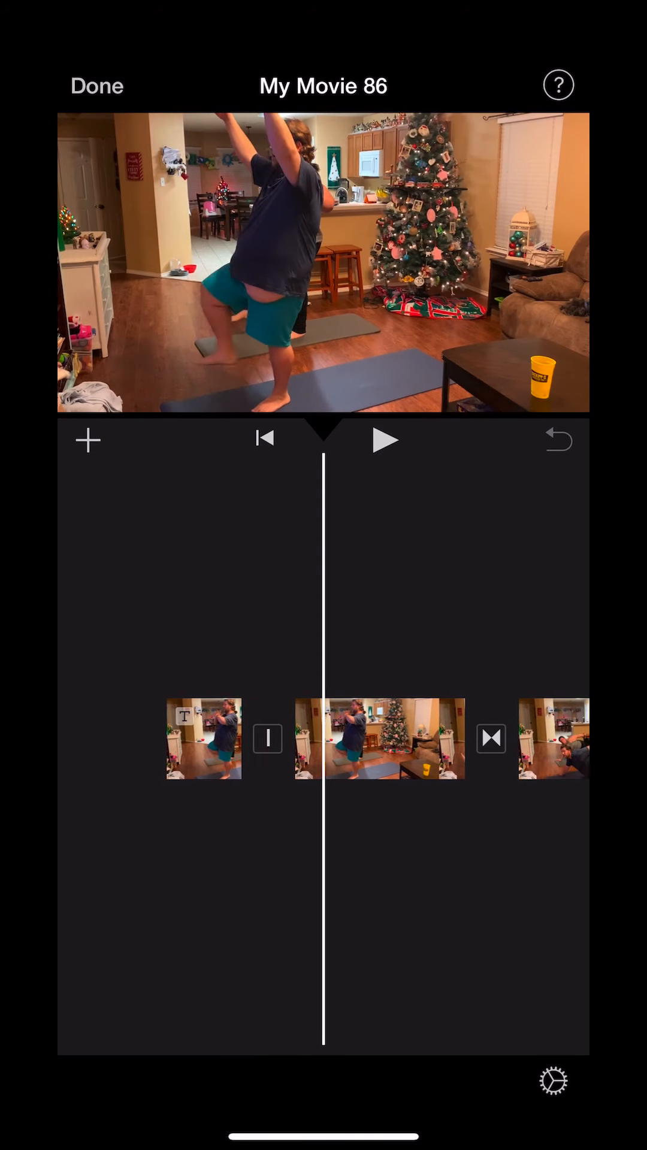
Preview briefly, return to the timeline start and select the short opening title clip
{"action": "left_click", "coordinate": [385, 439]}
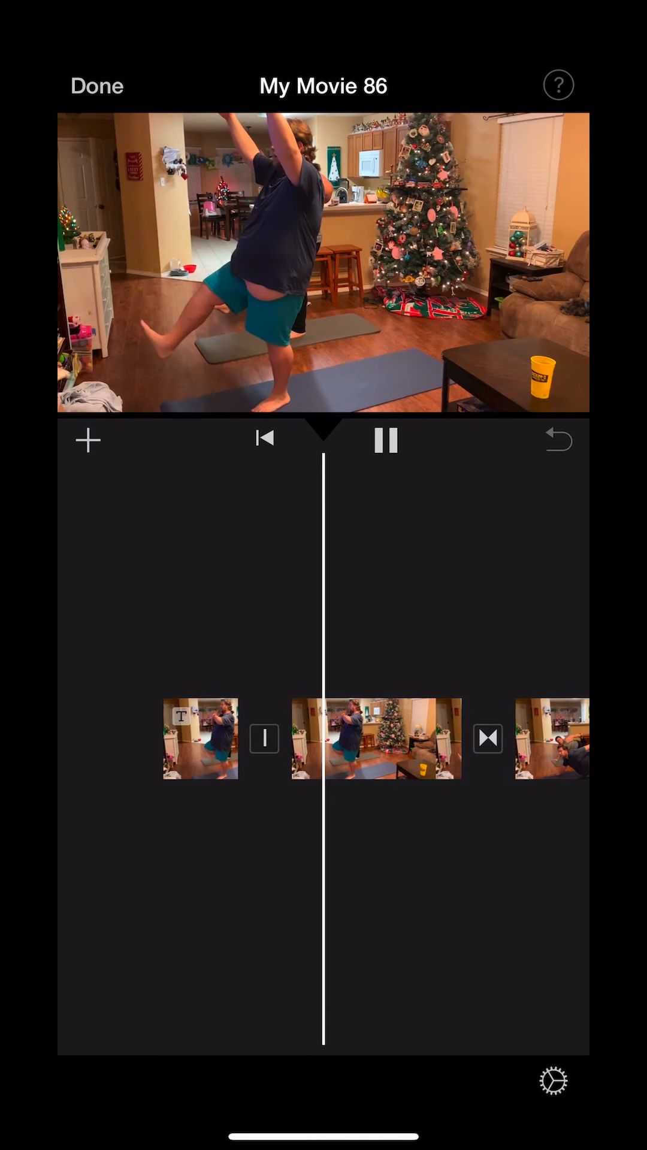
{"action": "left_click", "coordinate": [387, 440]}
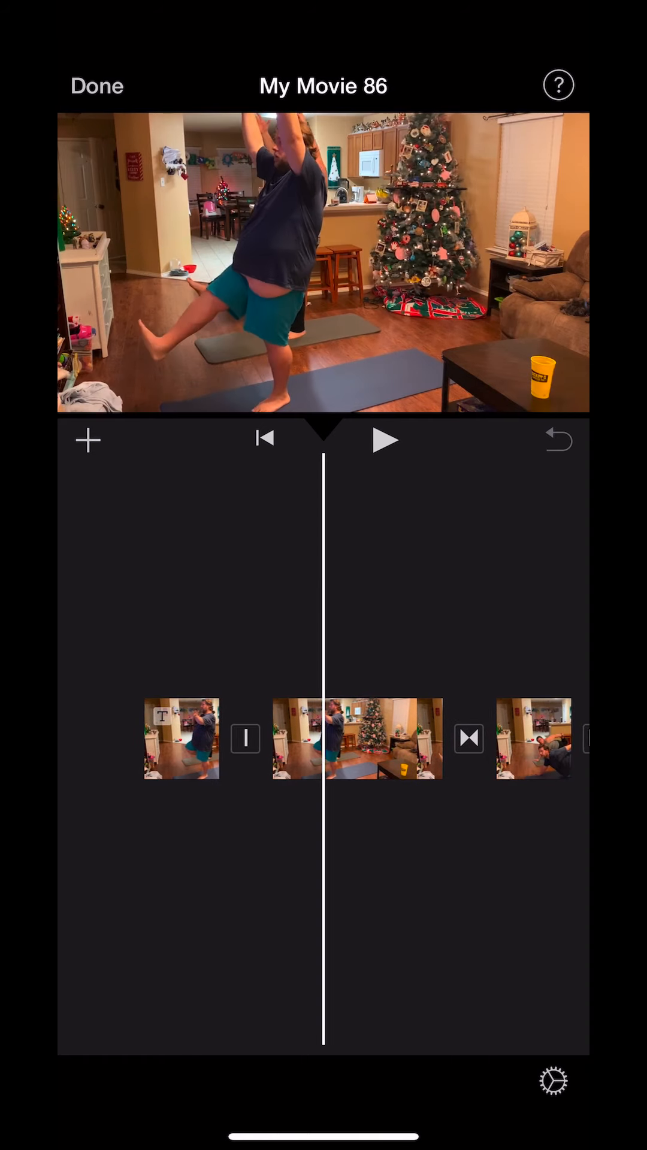
{"action": "scroll", "scroll_direction": "left", "scroll_amount": 3}
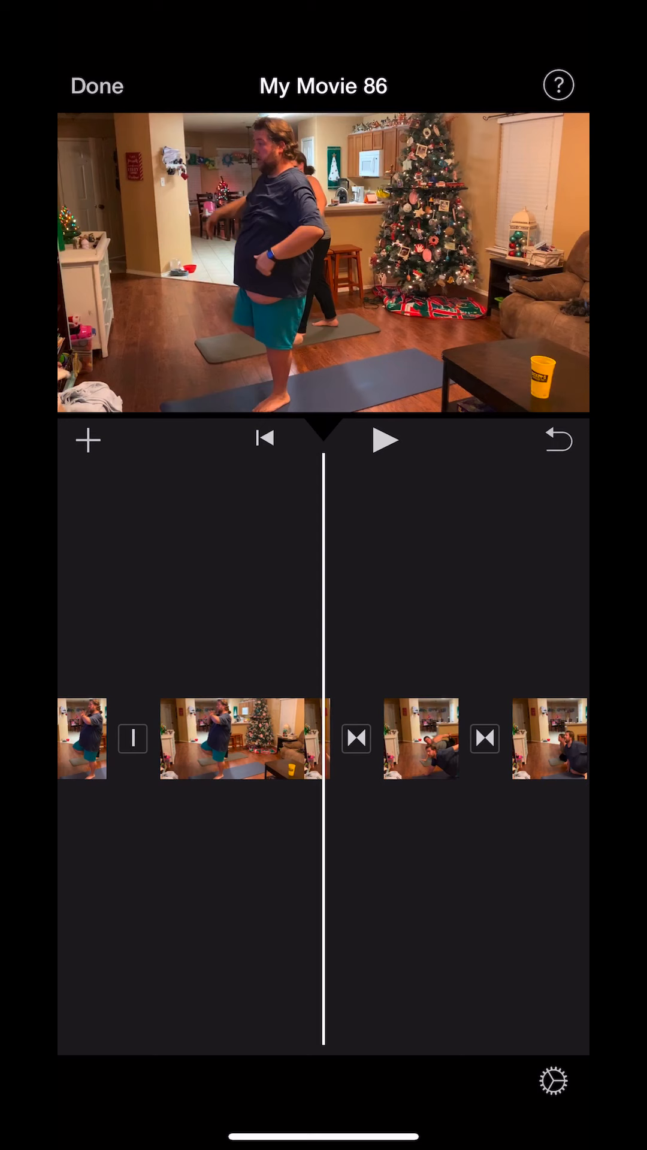
{"action": "left_click", "coordinate": [362, 738]}
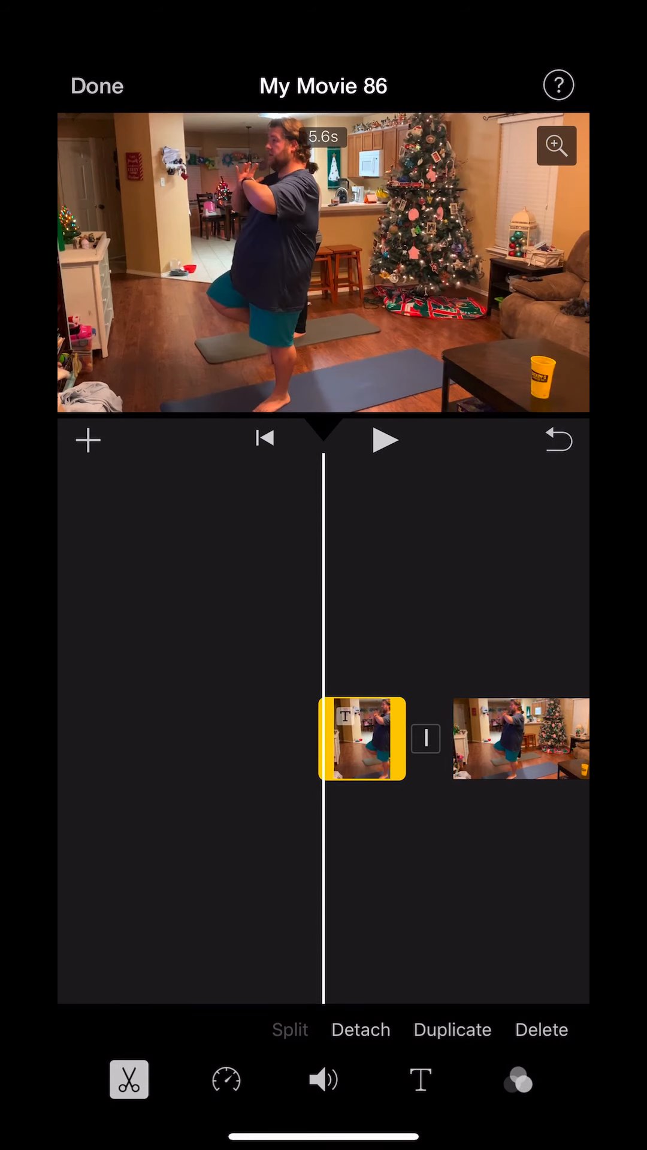
Browse the colour filters, keep the clip on None, and finish editing
{"action": "left_click", "coordinate": [518, 1079]}
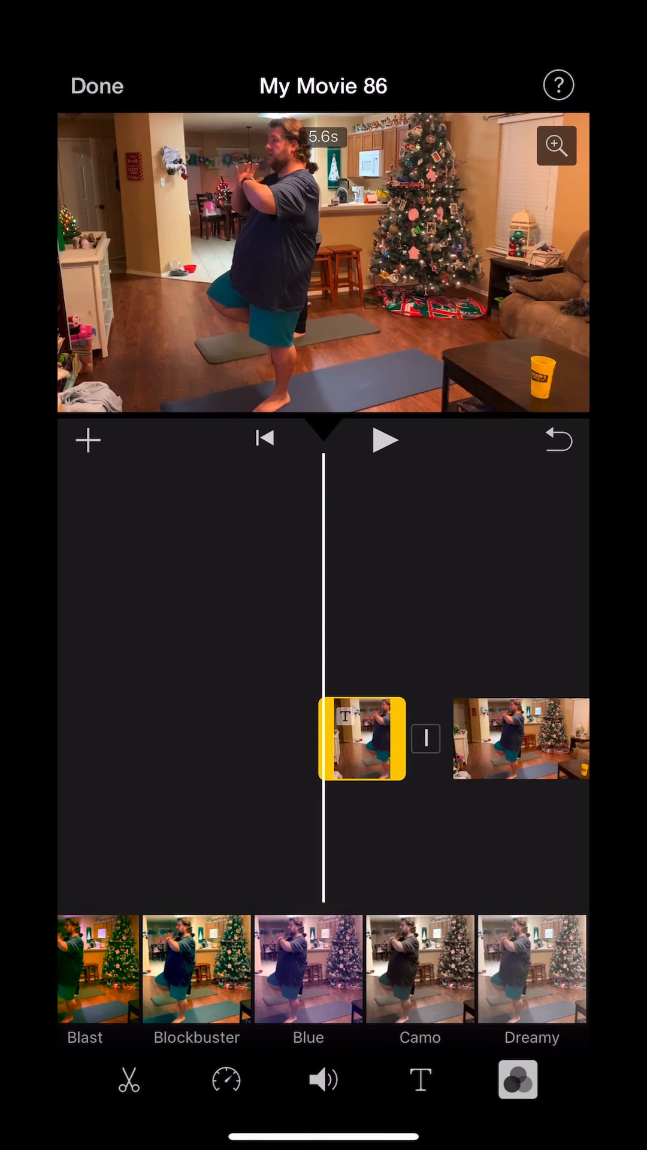
{"action": "scroll", "scroll_direction": "left", "scroll_amount": 3}
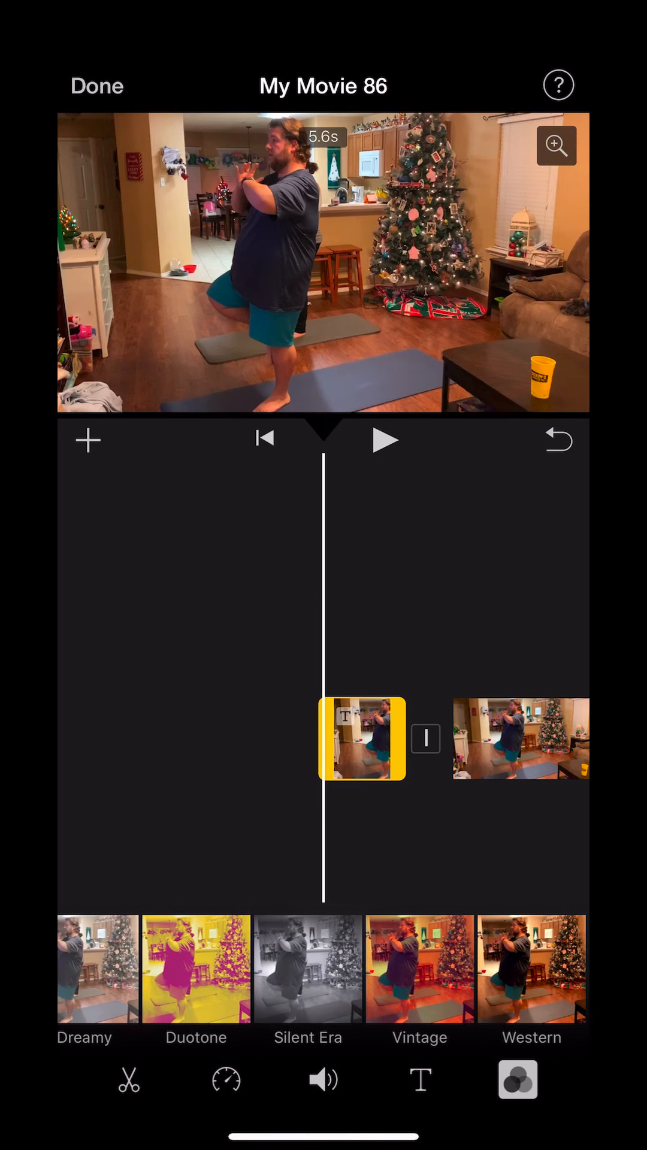
{"action": "scroll", "scroll_direction": "left", "scroll_amount": 3}
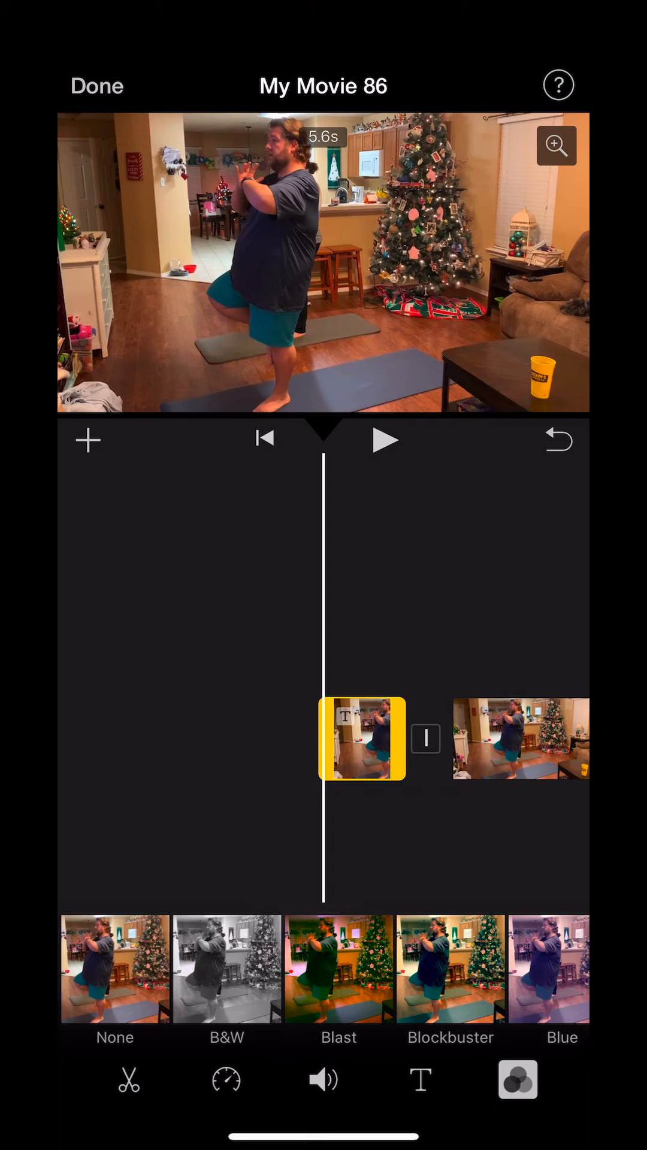
{"action": "left_click", "coordinate": [128, 1080]}
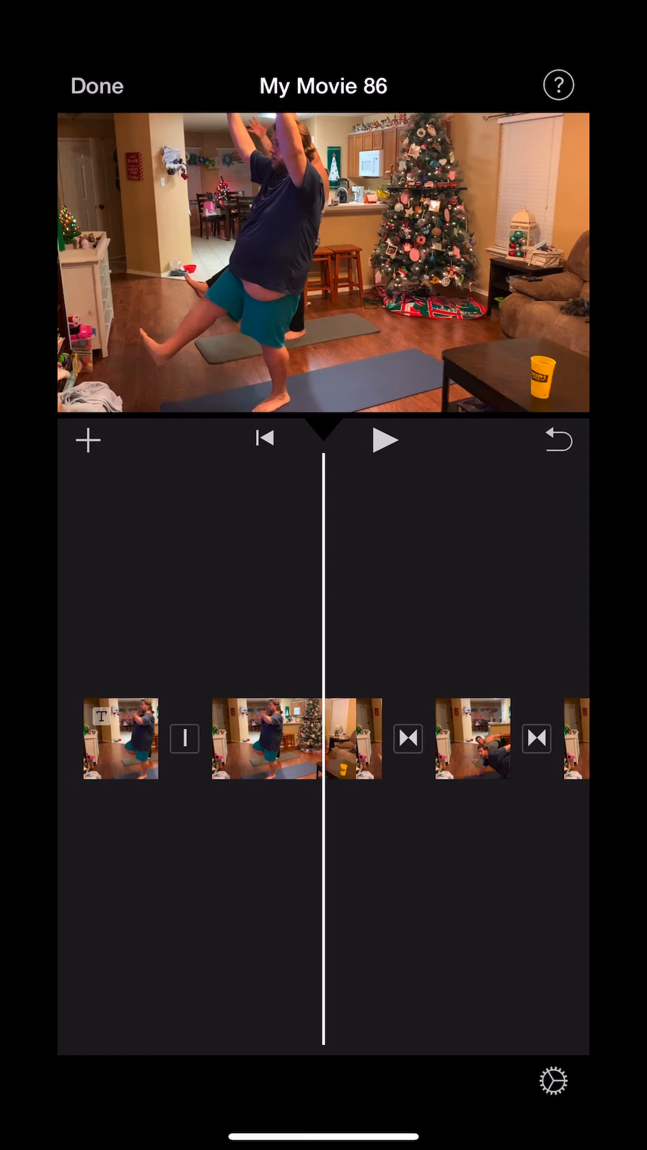
{"action": "left_click", "coordinate": [96, 85]}
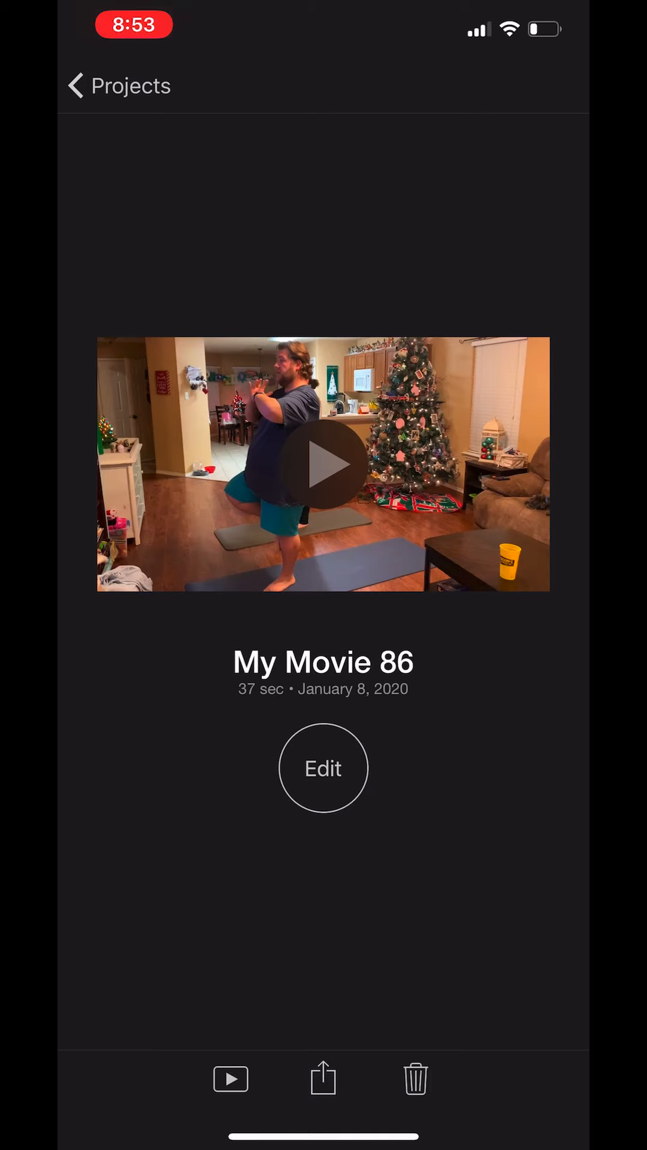
Rename the project from My Movie 86 to 'Stand Up 20'
{"action": "left_click", "coordinate": [322, 663]}
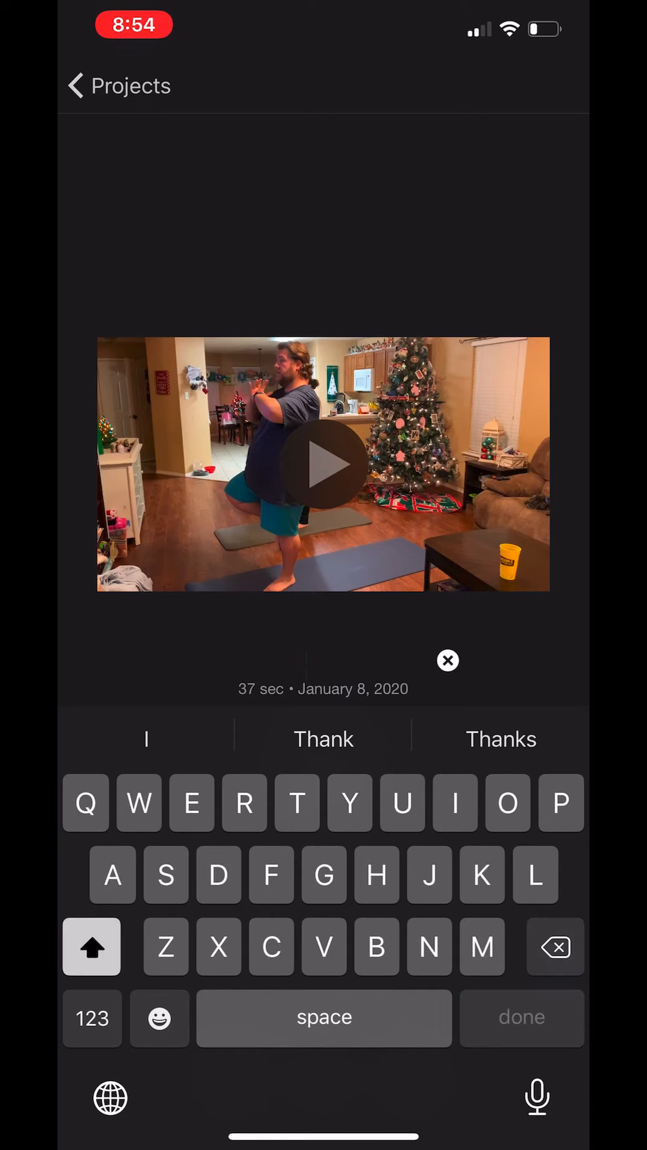
{"action": "type", "text": "Sta"}
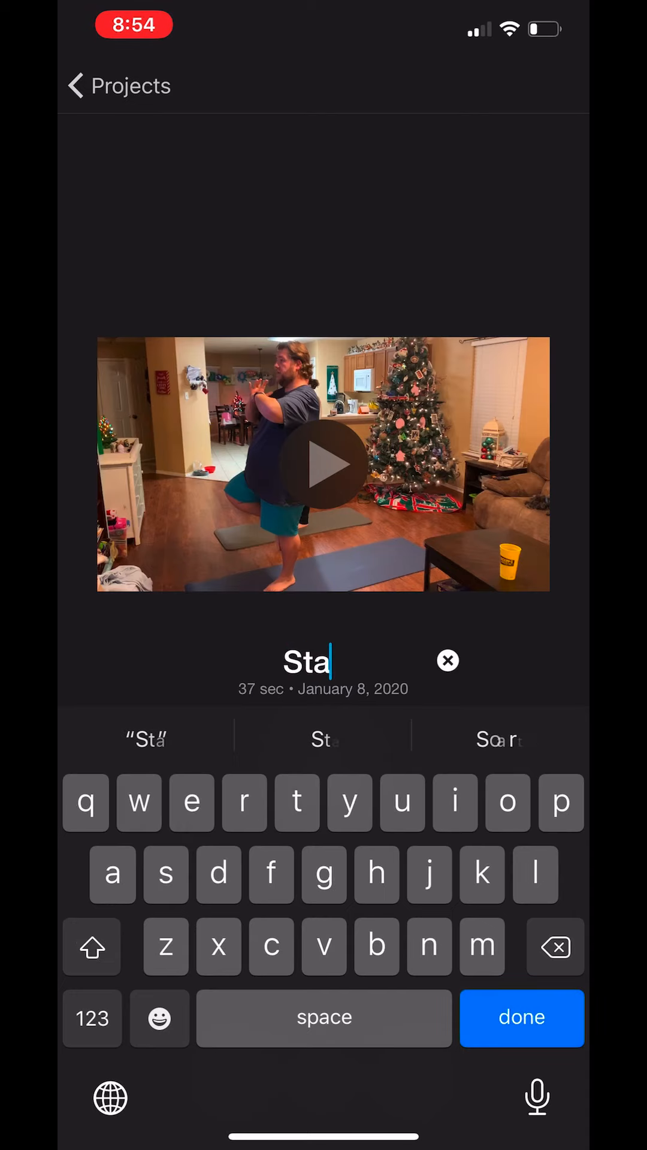
{"action": "type", "text": "nd Up 20"}
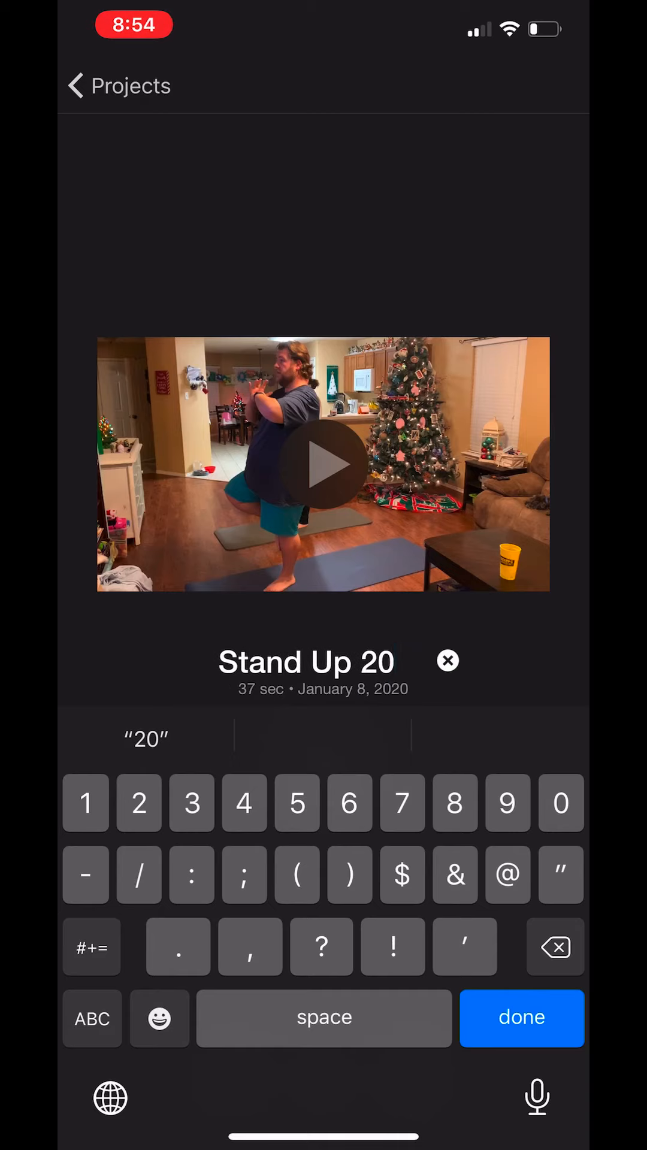
{"action": "left_click", "coordinate": [521, 1017]}
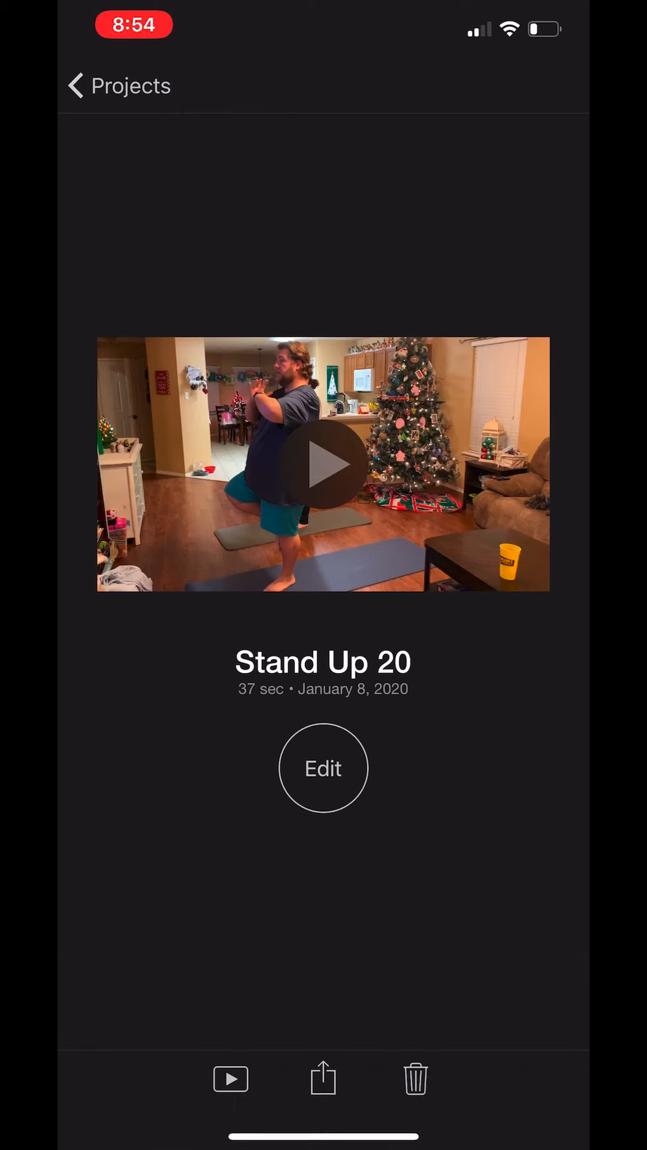